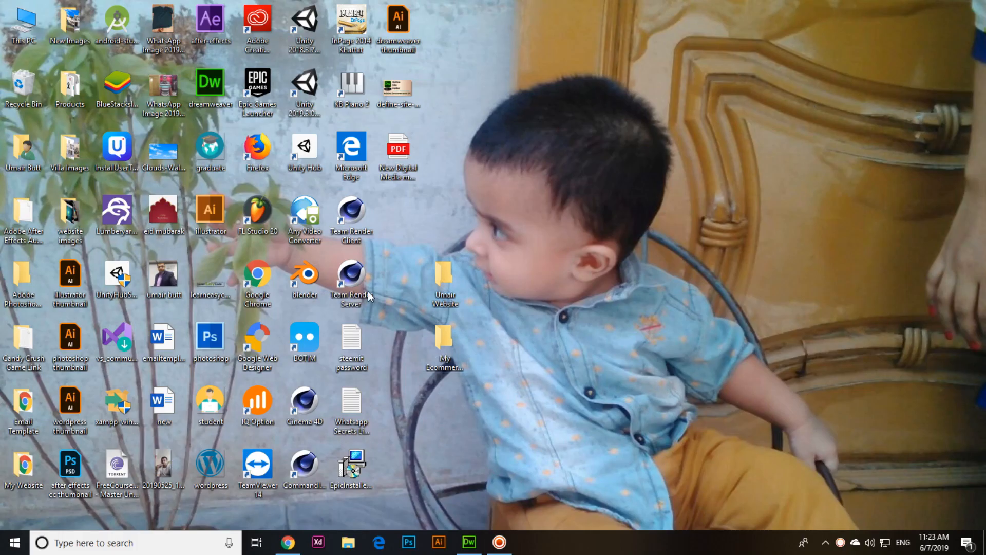
# - Open the empty Umair Website folder from the desktop in File Explorer
pyautogui.doubleClick(444, 277)
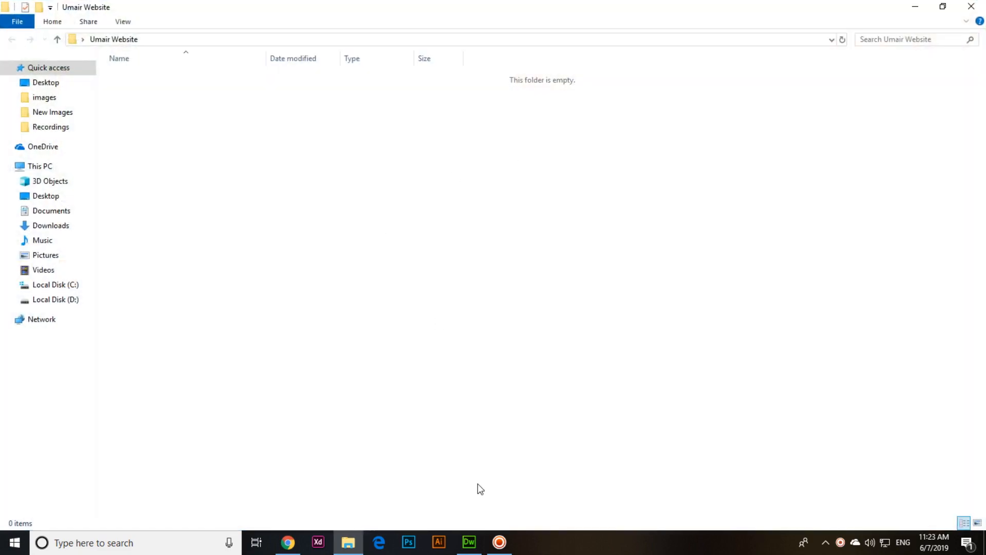
# - Switch to Dreamweaver's home screen with the Umair Website site in the Files panel
pyautogui.click(470, 542)
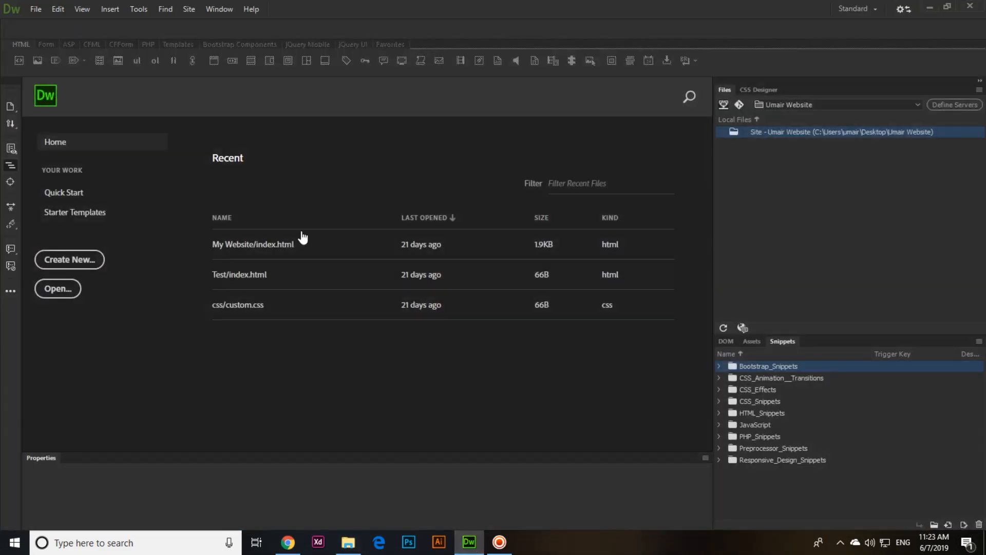
pyautogui.moveTo(315, 220)
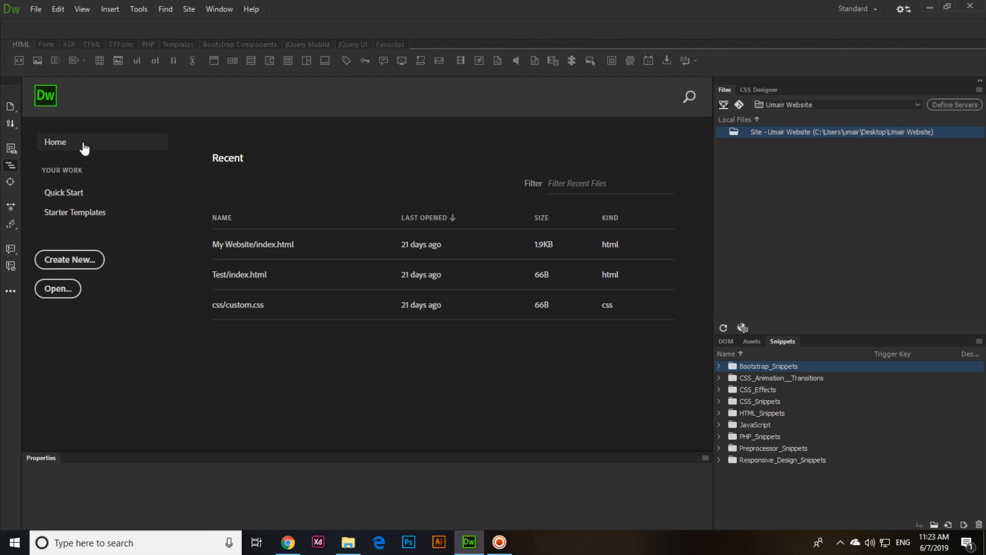
# - Show the Quick Start document types from Bootstrap and HTML through Site Setup, SVG and XML
pyautogui.click(64, 193)
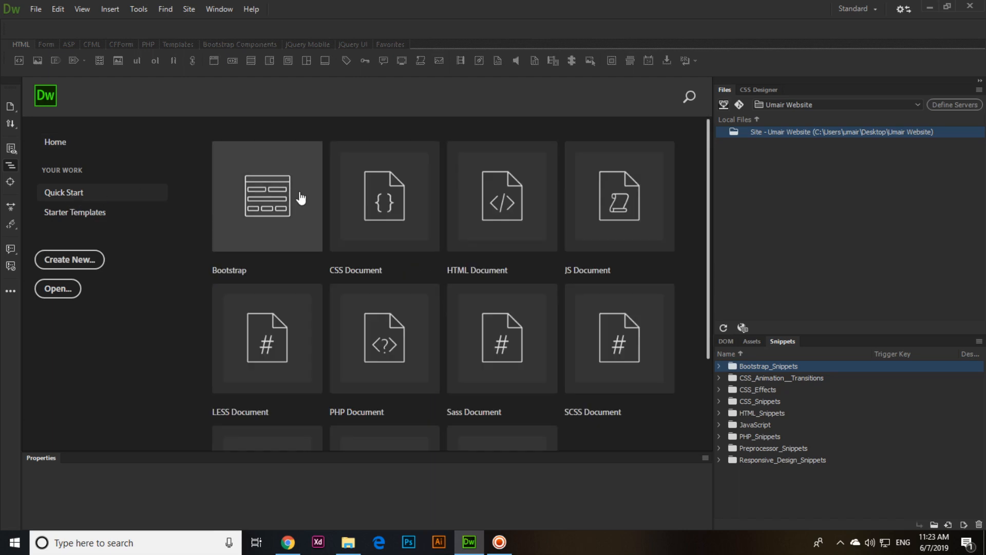
pyautogui.moveTo(353, 199)
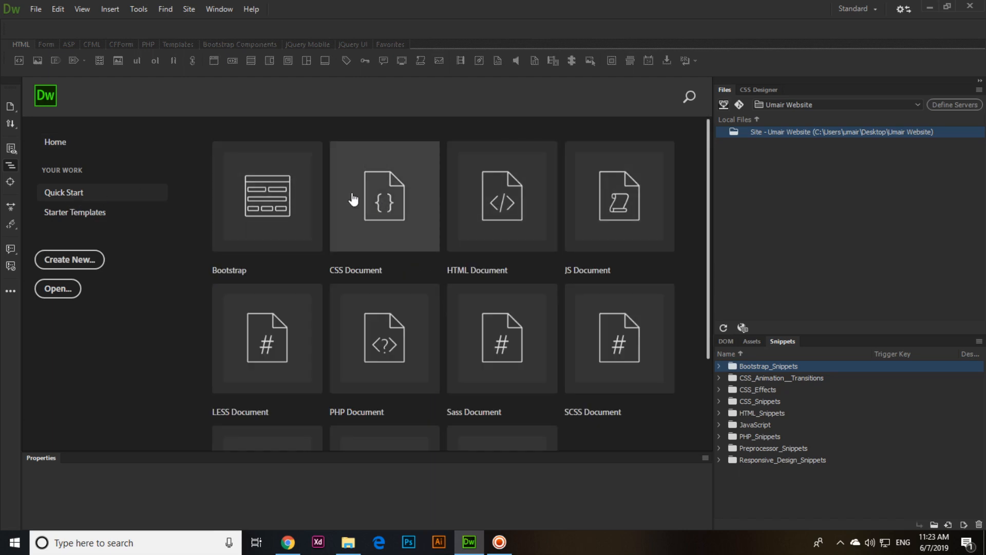
pyautogui.moveTo(498, 202)
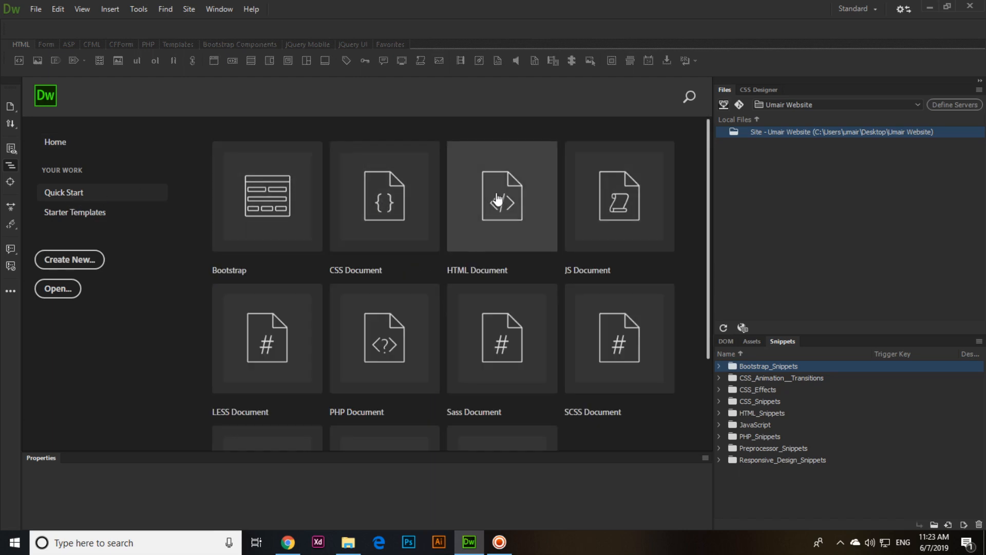
pyautogui.scroll(-3)
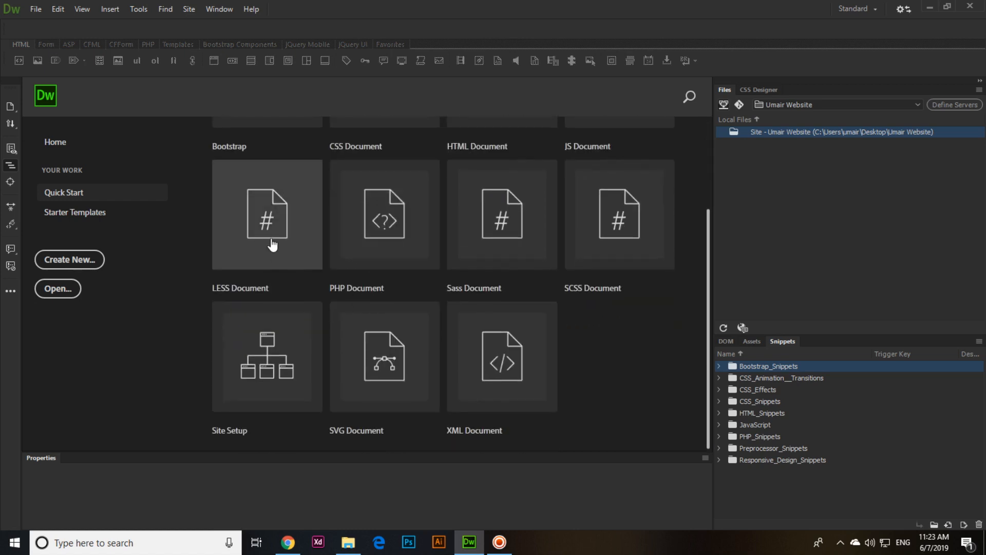
pyautogui.moveTo(485, 229)
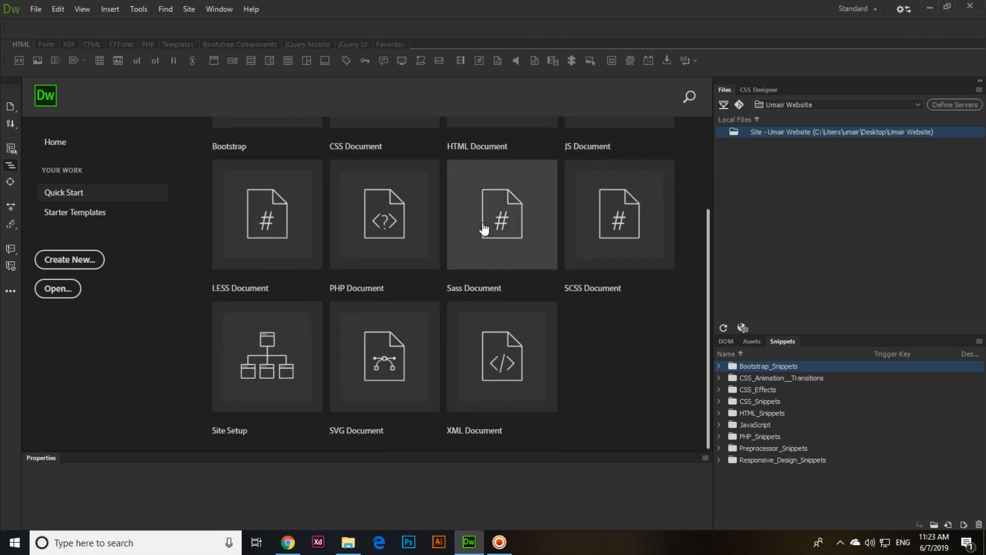
pyautogui.moveTo(612, 227)
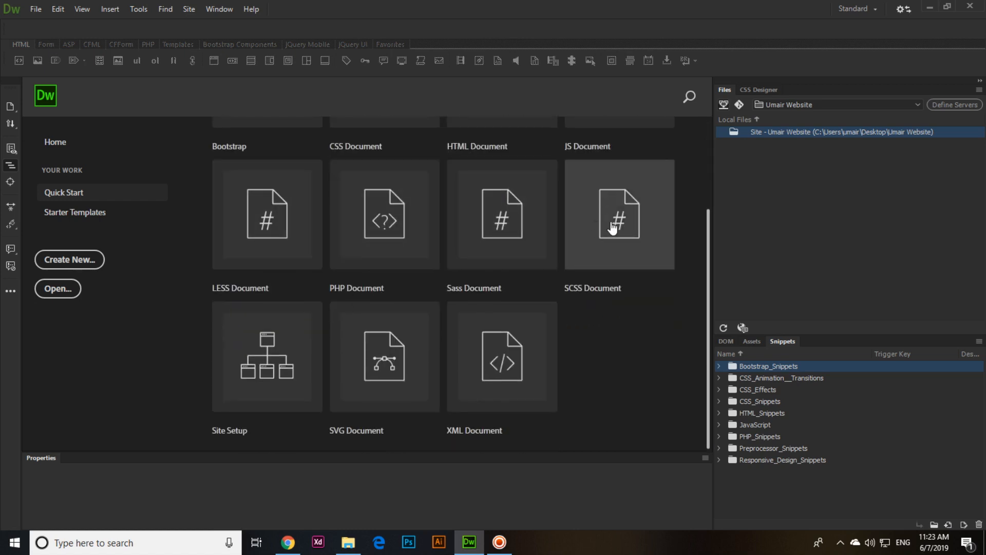
pyautogui.moveTo(462, 234)
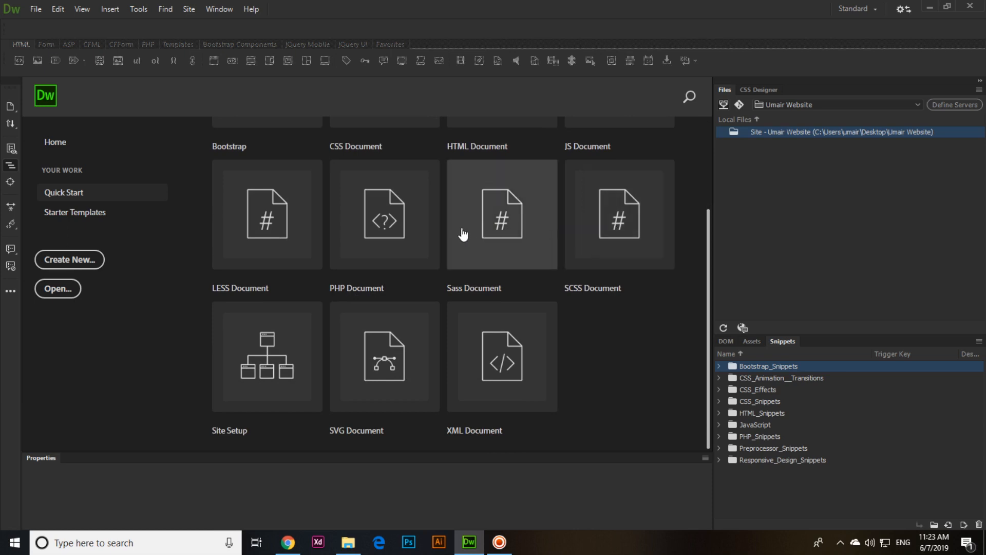
pyautogui.moveTo(399, 362)
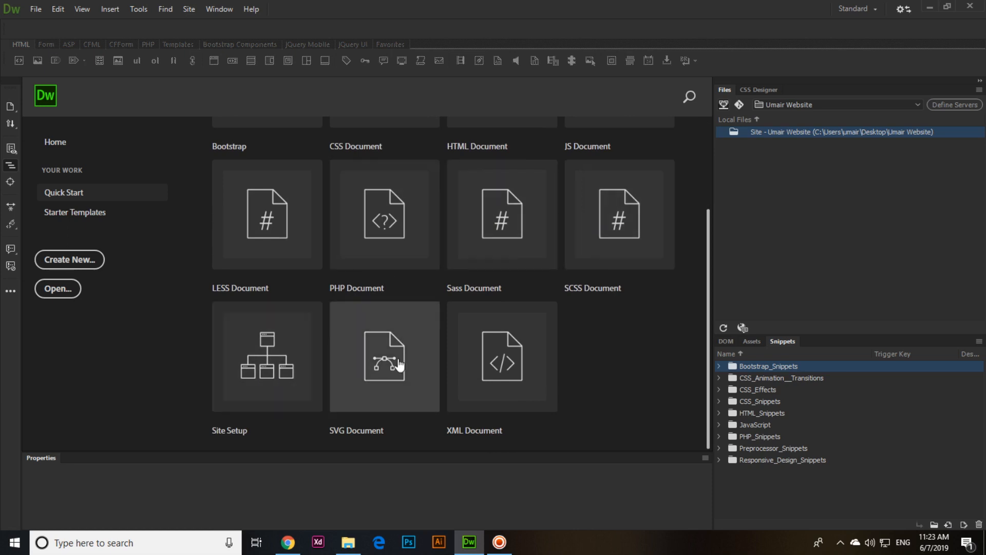
pyautogui.moveTo(398, 354)
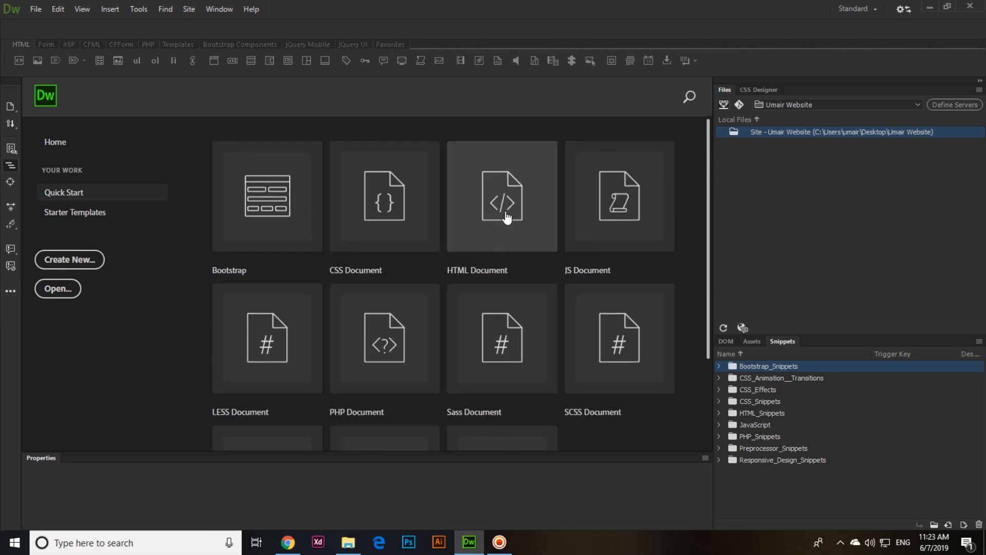
pyautogui.moveTo(35, 18)
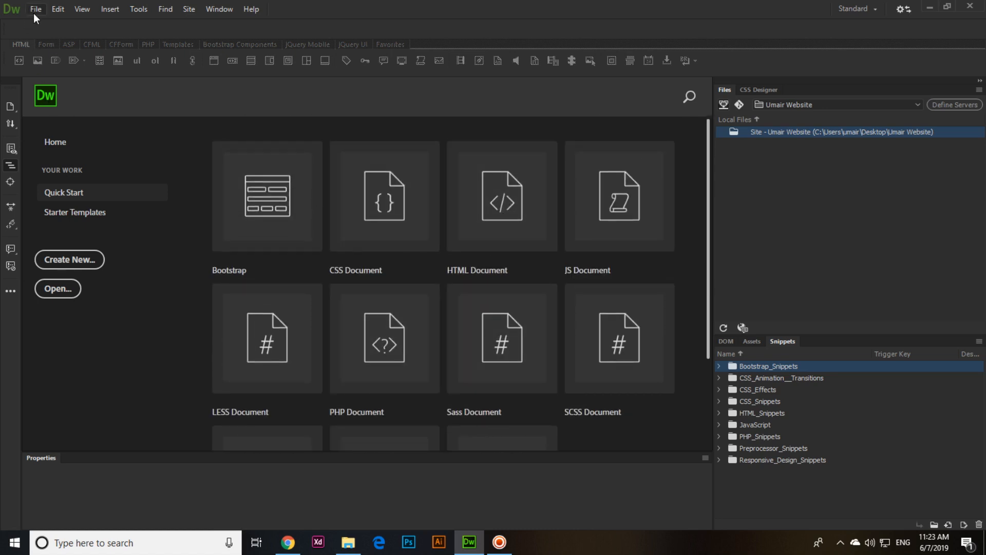
# - Open File > New and check Starter and Site Templates, finding none for Umair Website
pyautogui.click(36, 9)
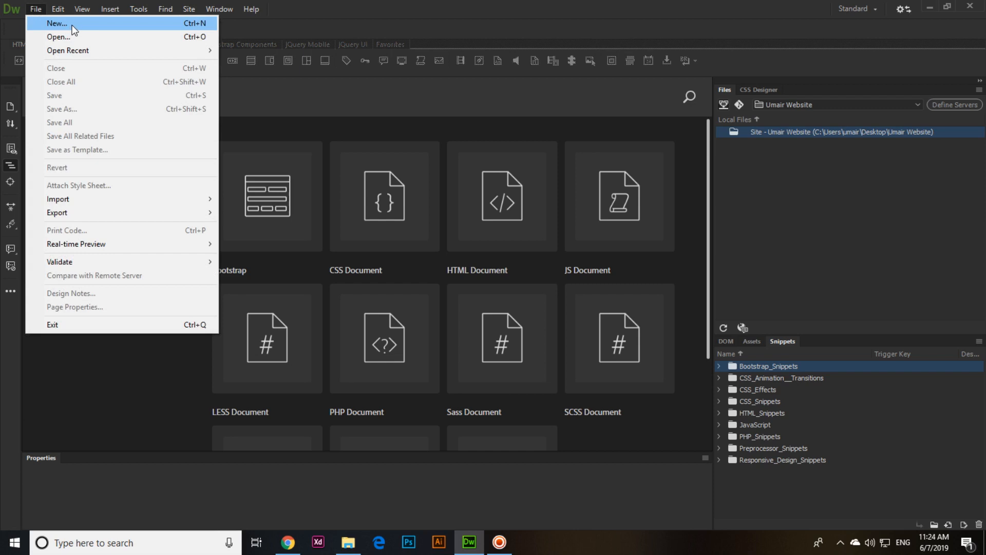
pyautogui.click(50, 23)
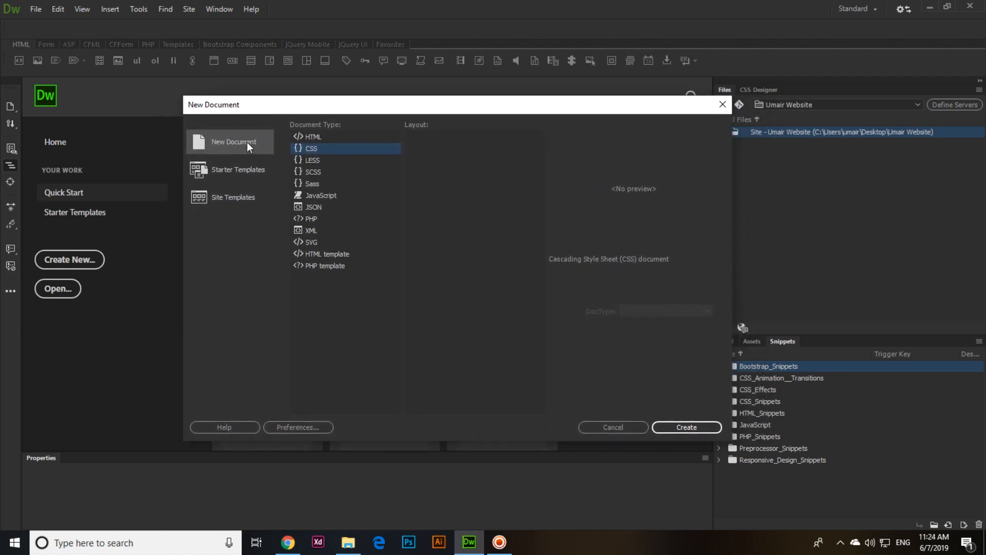
pyautogui.click(239, 170)
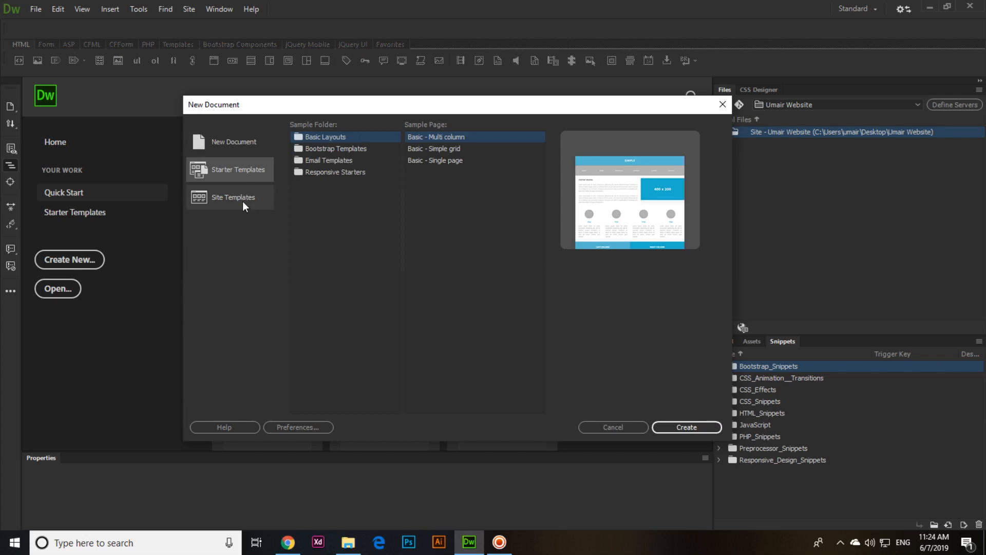
pyautogui.click(230, 197)
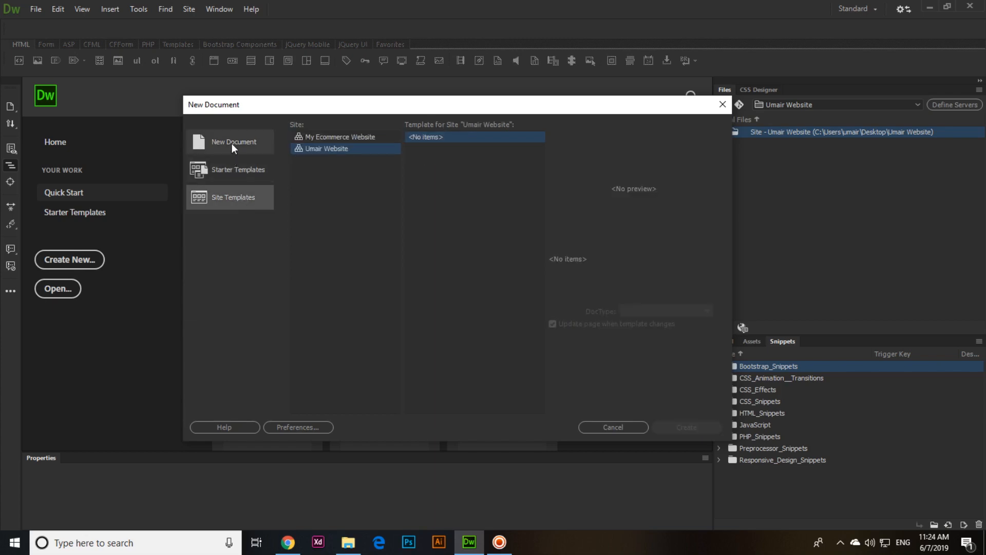
# - Choose a new HTML document and pick the NONE framework after viewing Bootstrap
pyautogui.click(234, 142)
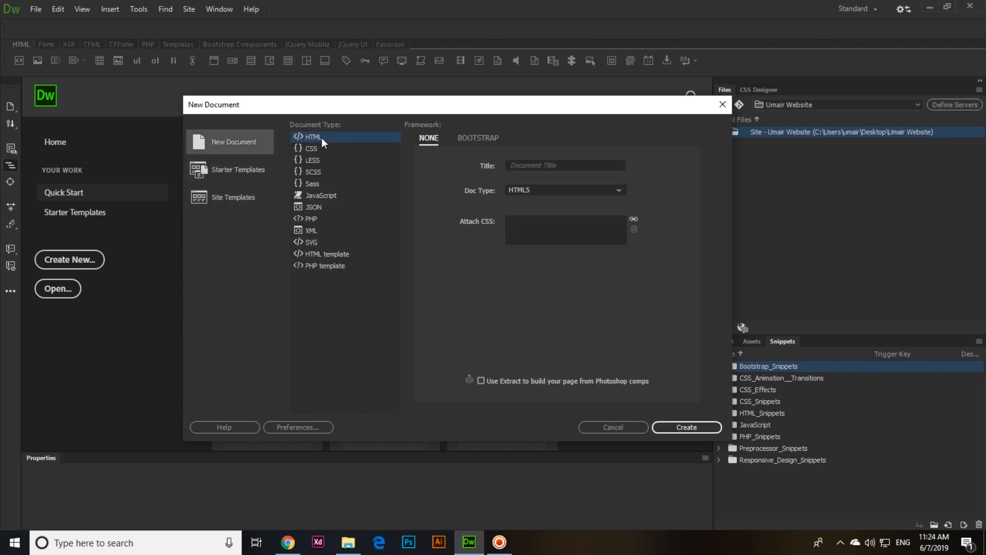
pyautogui.moveTo(323, 148)
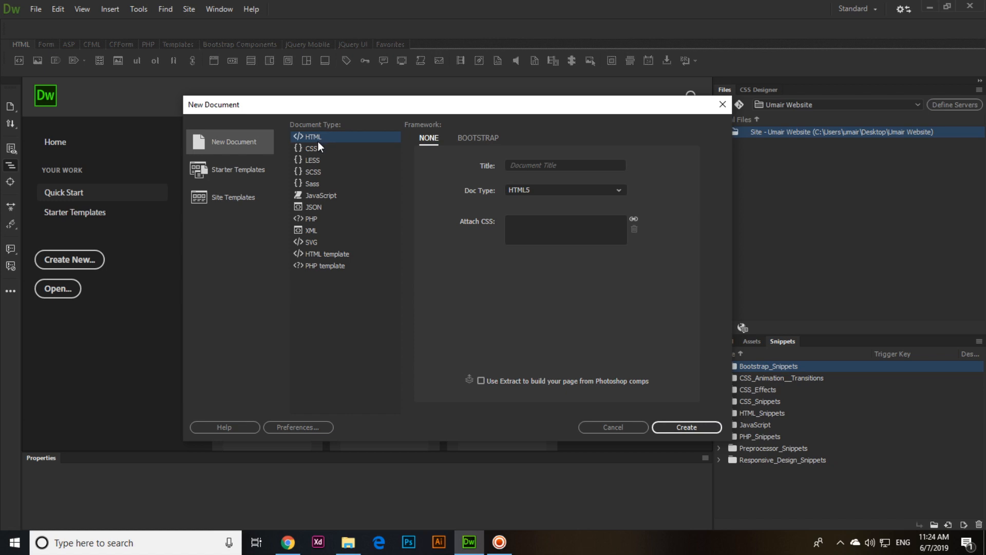
pyautogui.moveTo(442, 142)
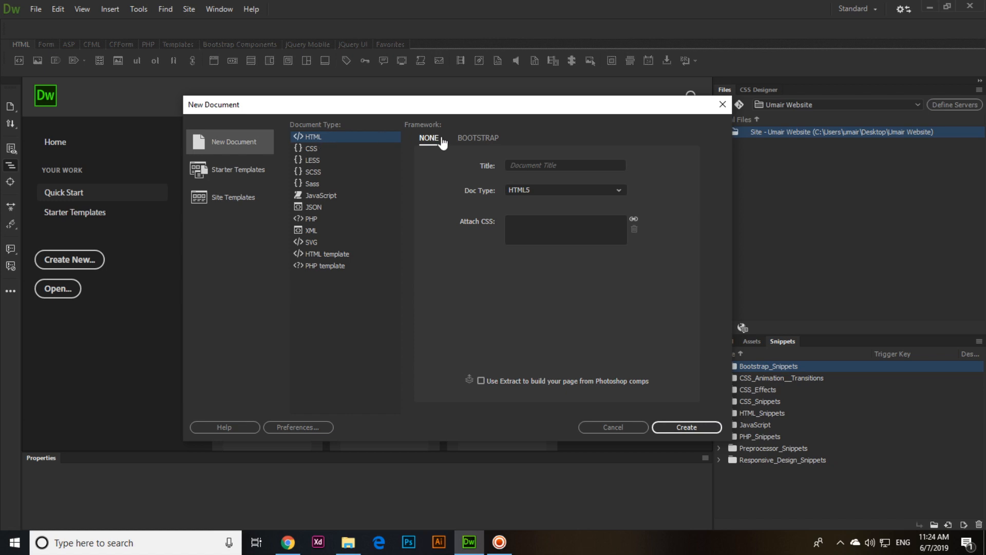
pyautogui.moveTo(430, 141)
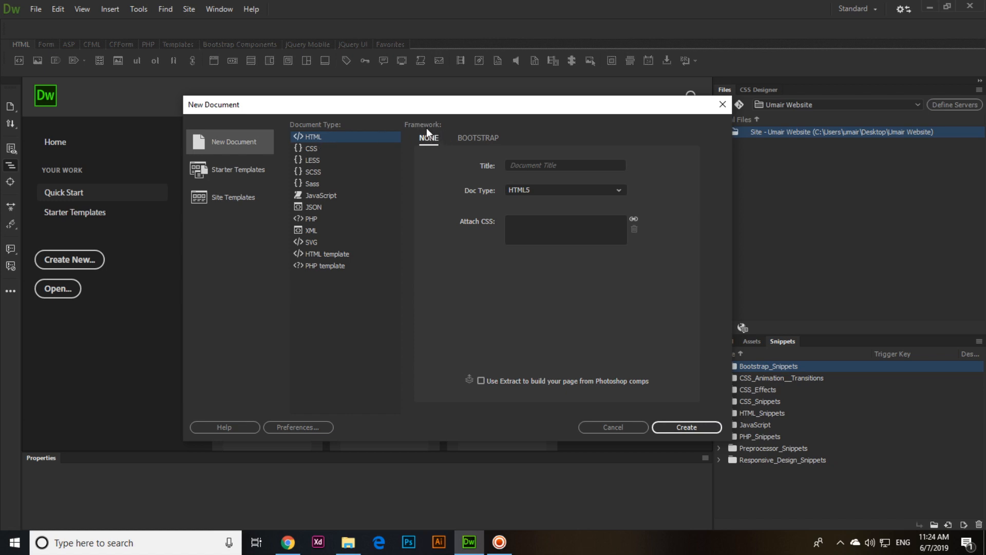
pyautogui.moveTo(480, 140)
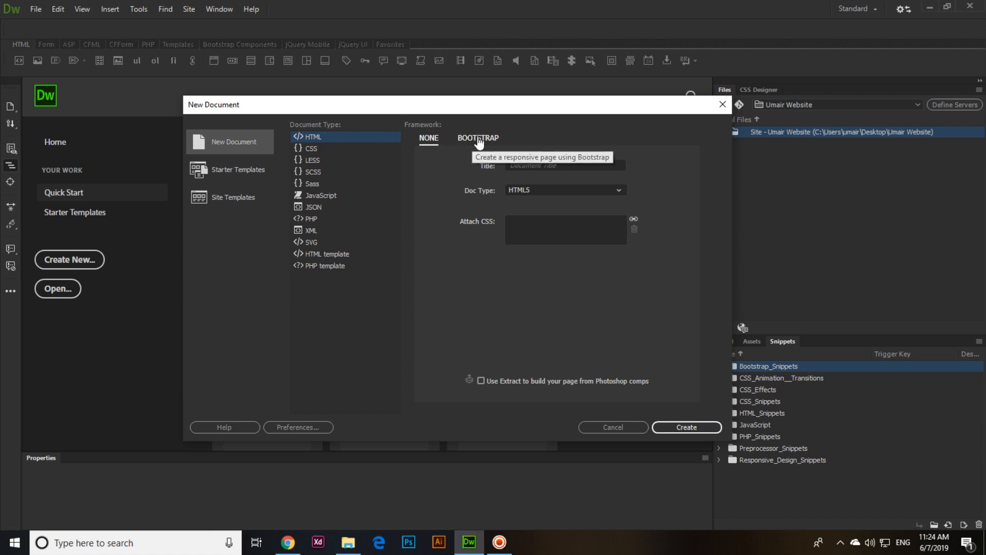
pyautogui.click(479, 137)
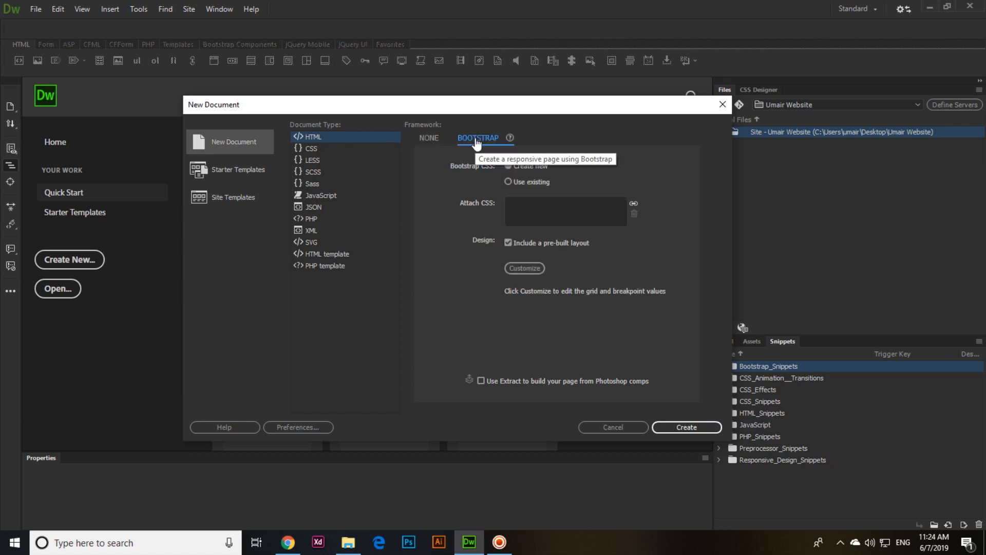
pyautogui.moveTo(432, 142)
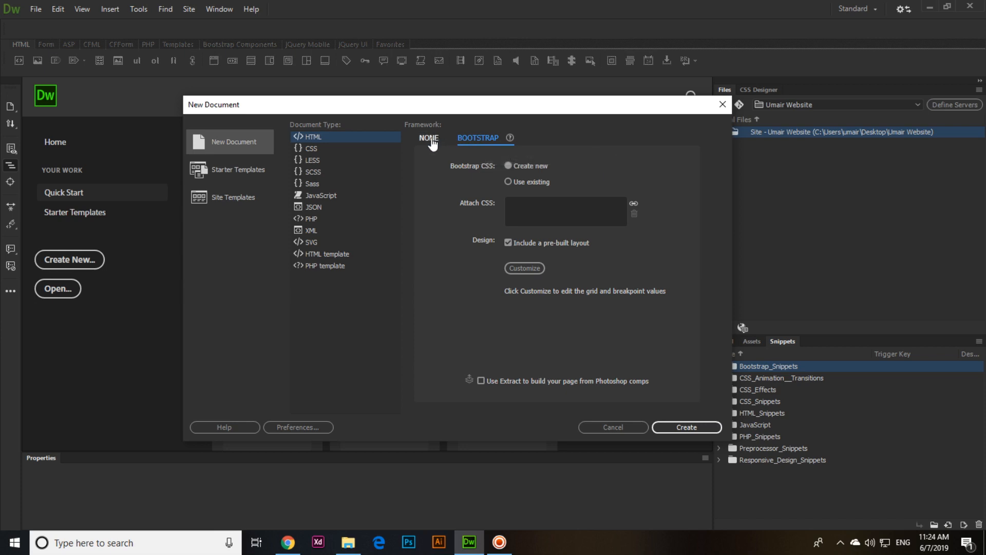
pyautogui.moveTo(433, 142)
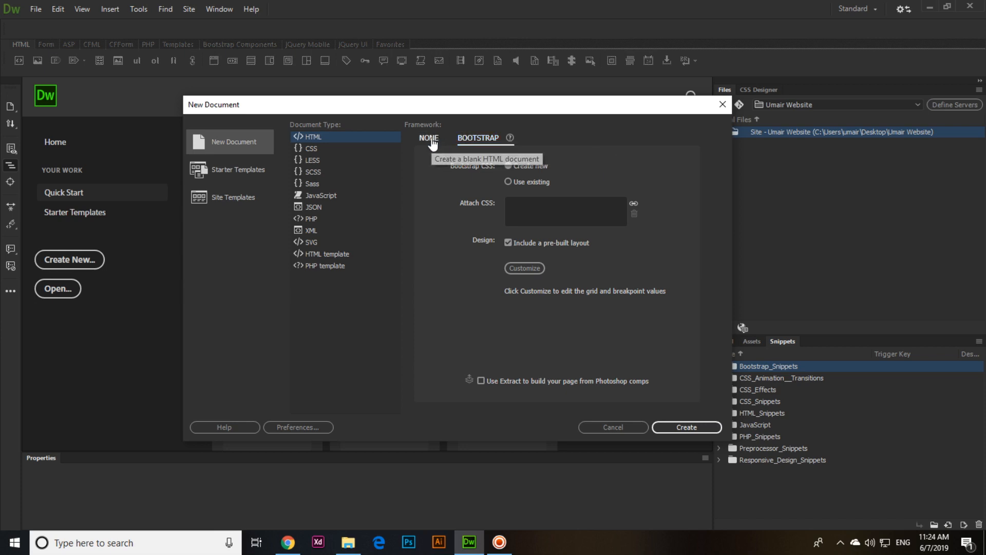
pyautogui.click(429, 138)
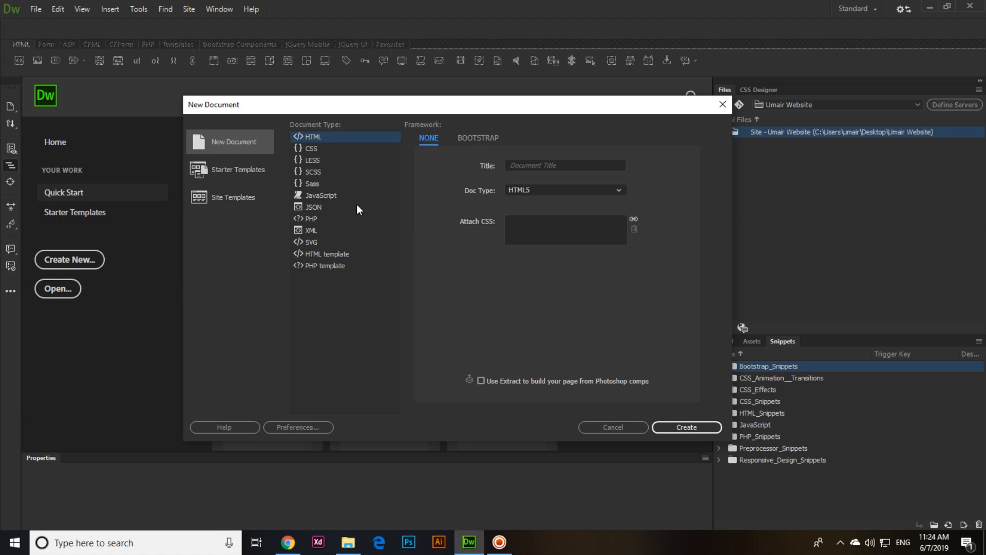
pyautogui.moveTo(431, 138)
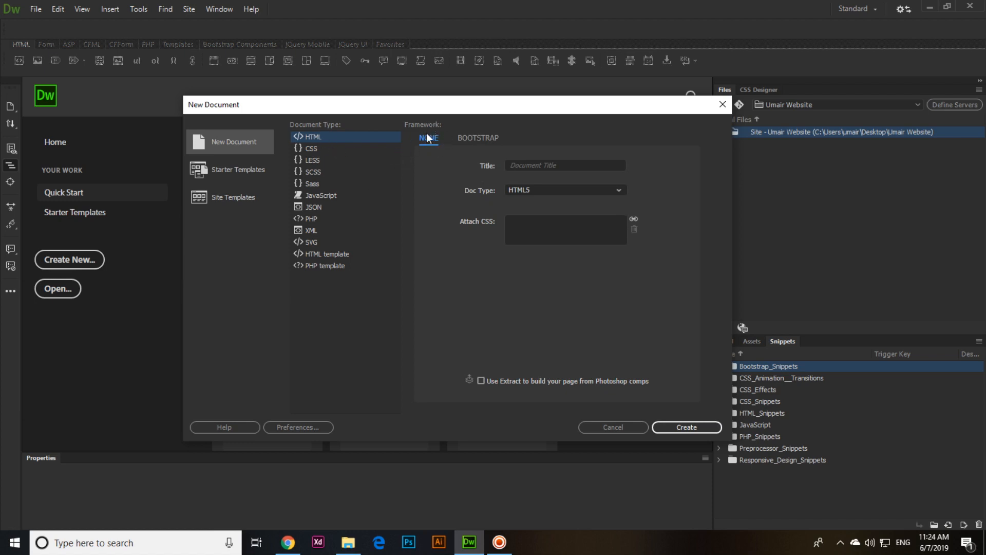
pyautogui.moveTo(435, 145)
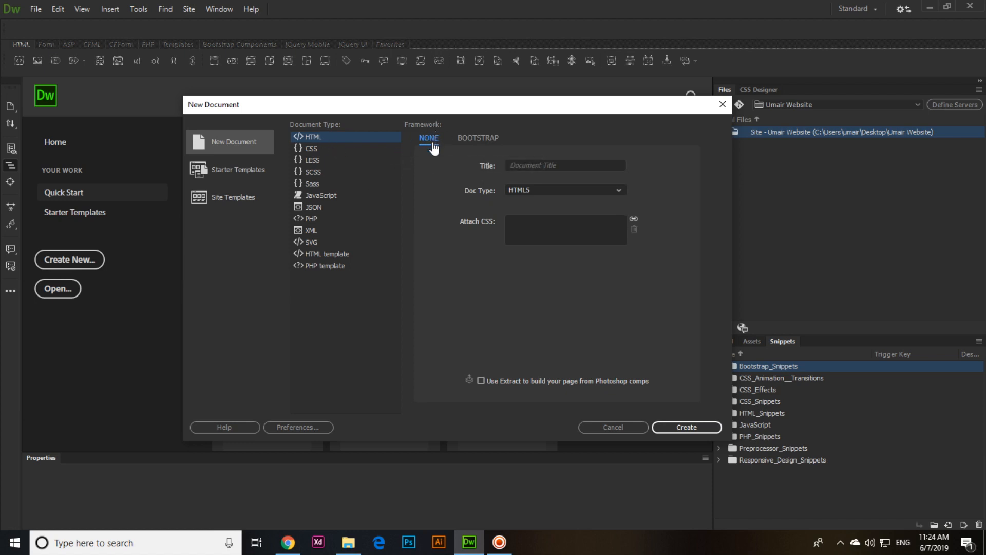
# - Title the page My Website, keep doc type HTML5 and create it in code view
pyautogui.click(566, 165)
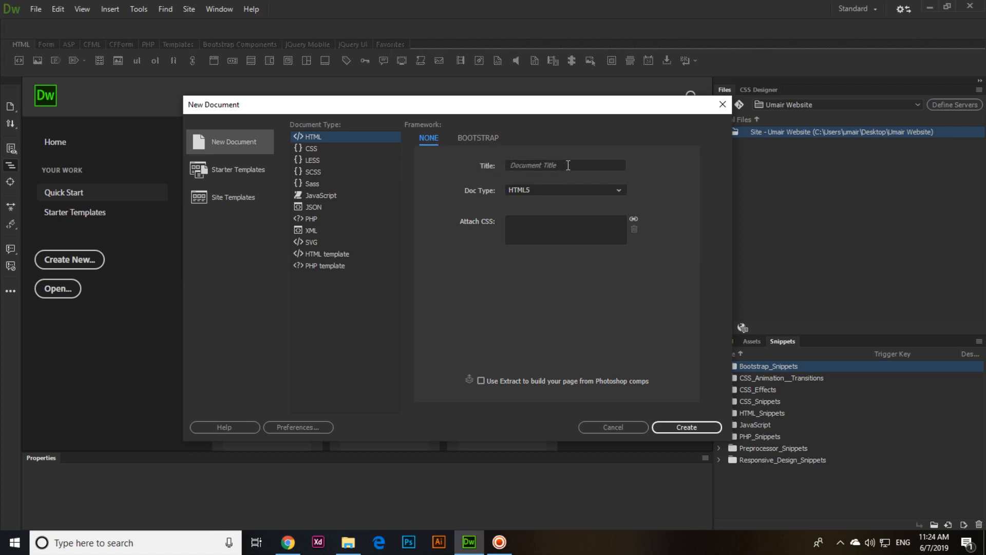
pyautogui.click(565, 165)
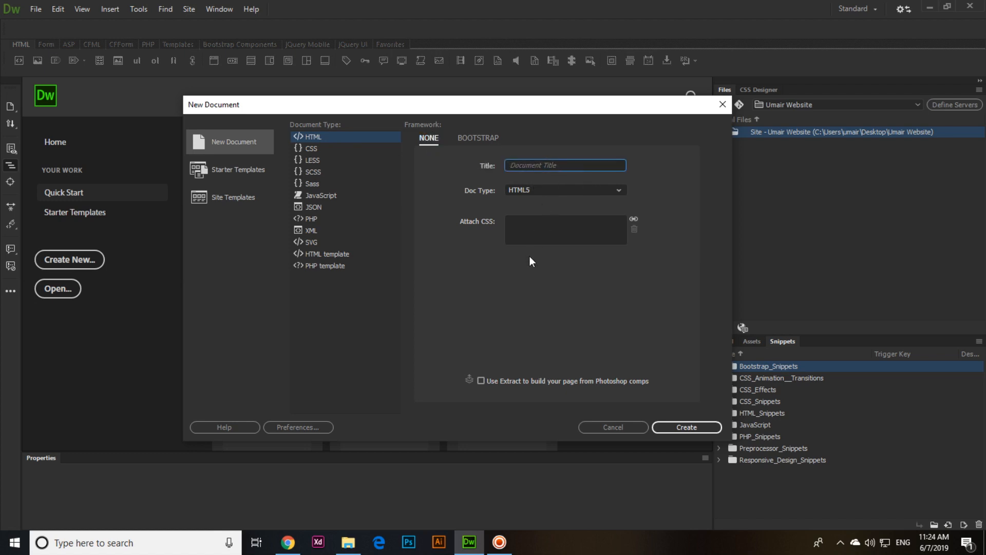
pyautogui.write('My Website')
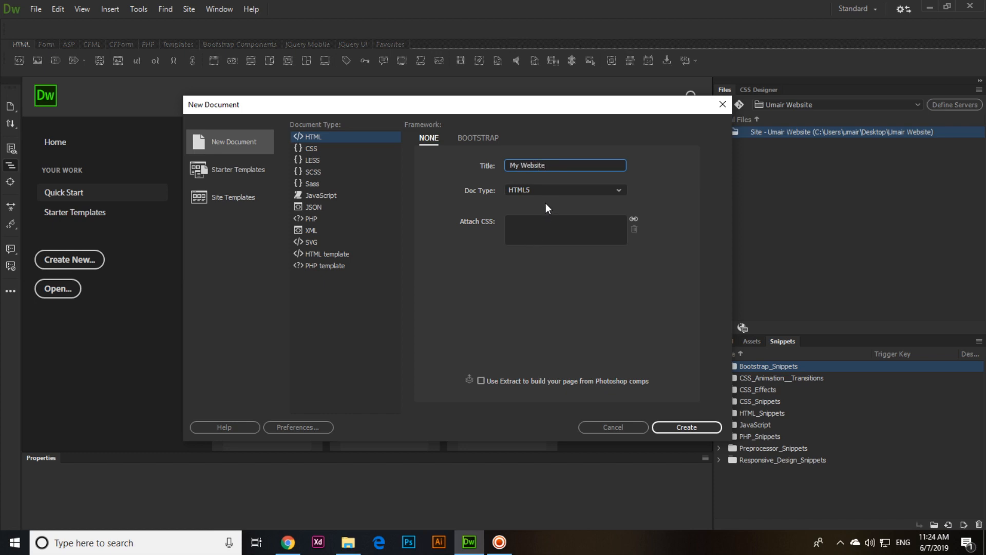
pyautogui.click(565, 190)
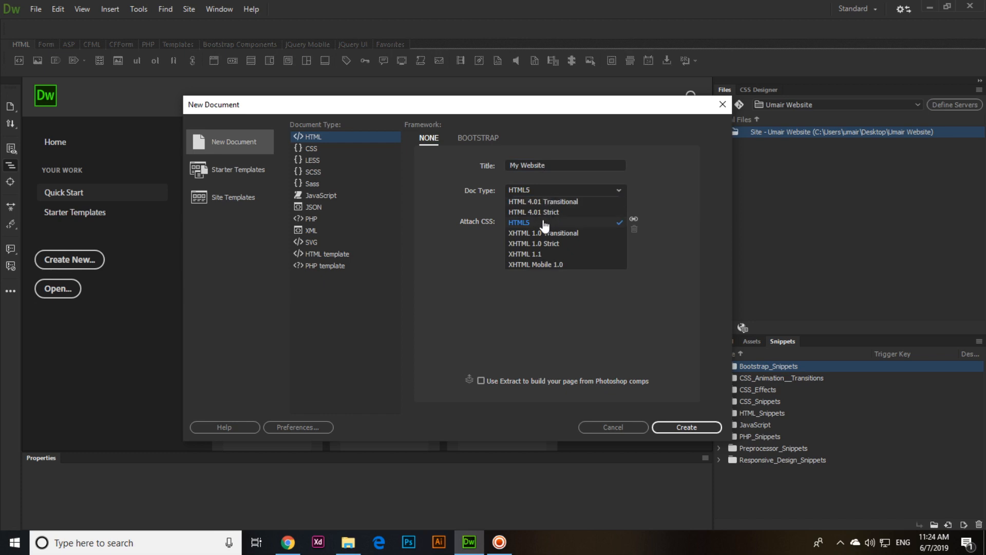
pyautogui.click(518, 221)
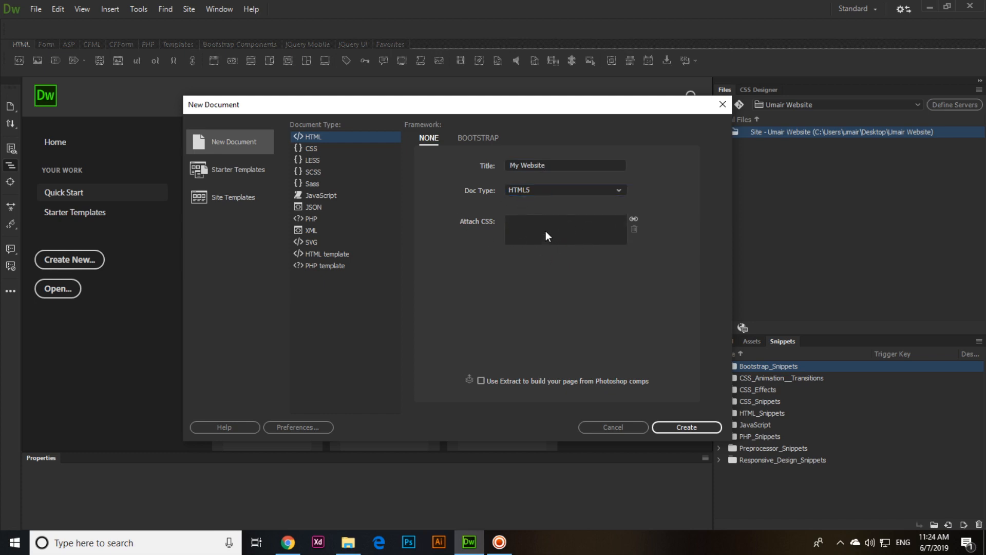
pyautogui.moveTo(528, 239)
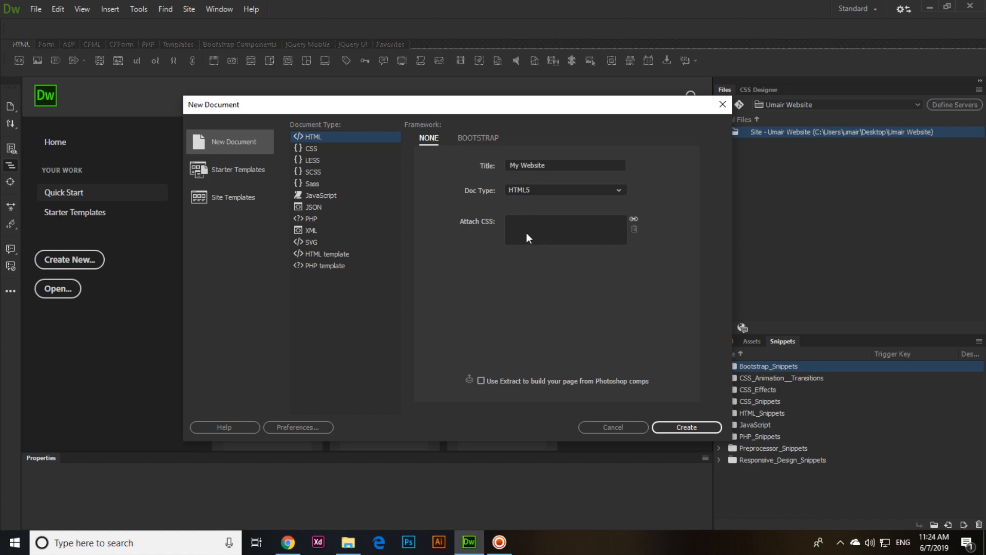
pyautogui.moveTo(544, 302)
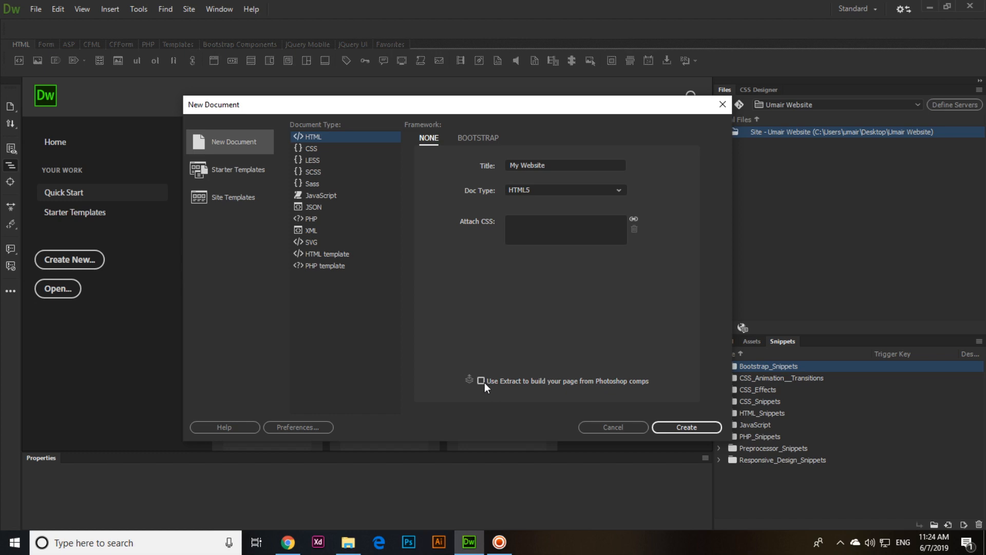
pyautogui.moveTo(522, 388)
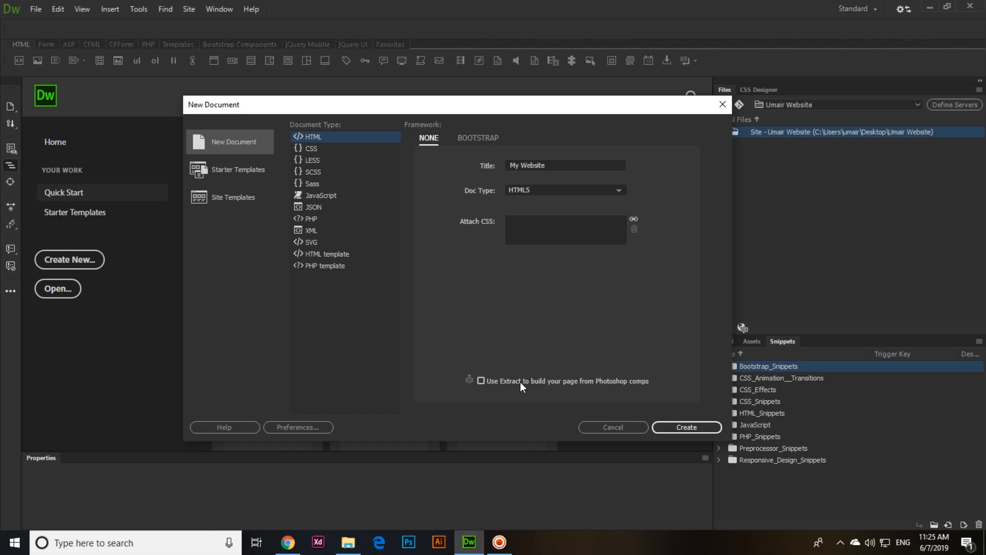
pyautogui.moveTo(528, 388)
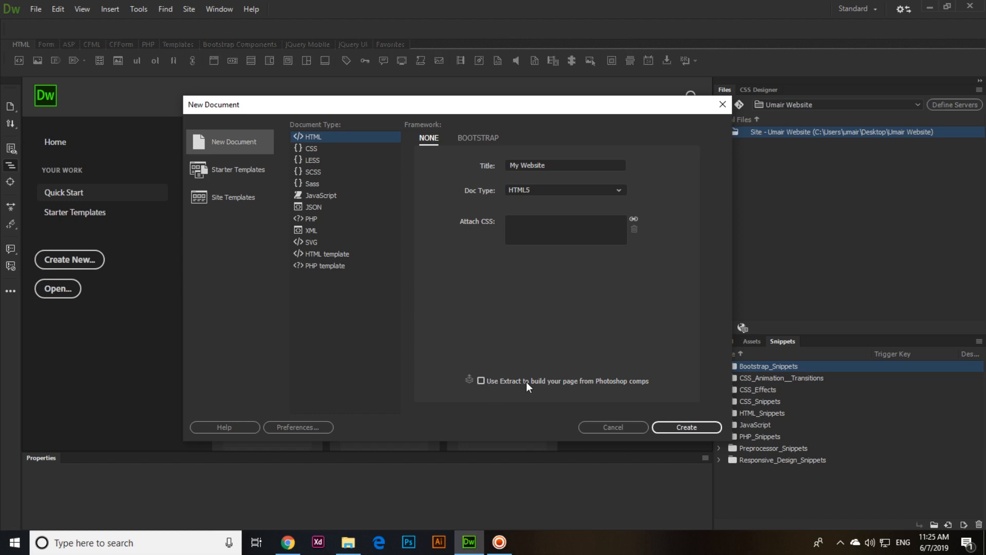
pyautogui.moveTo(509, 388)
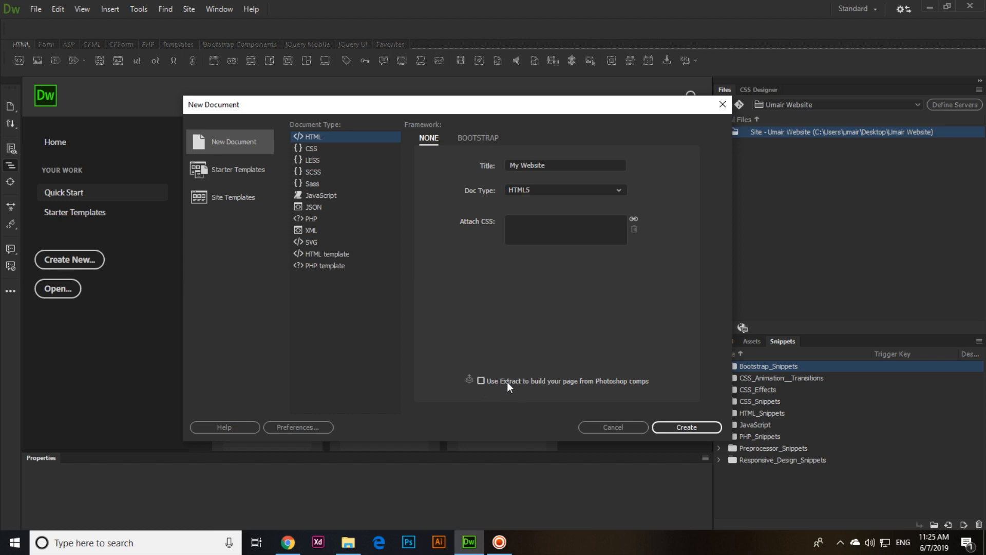
pyautogui.moveTo(486, 340)
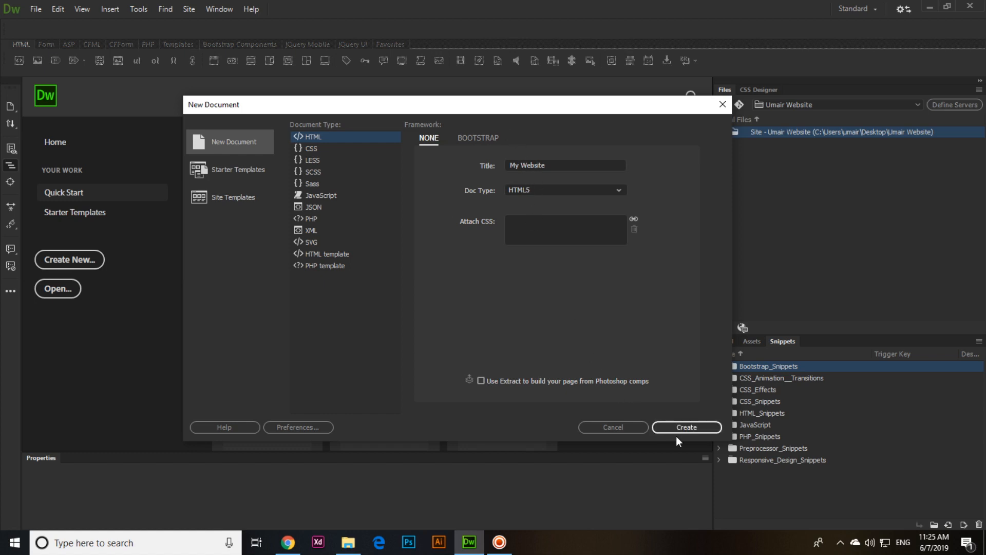
pyautogui.click(686, 427)
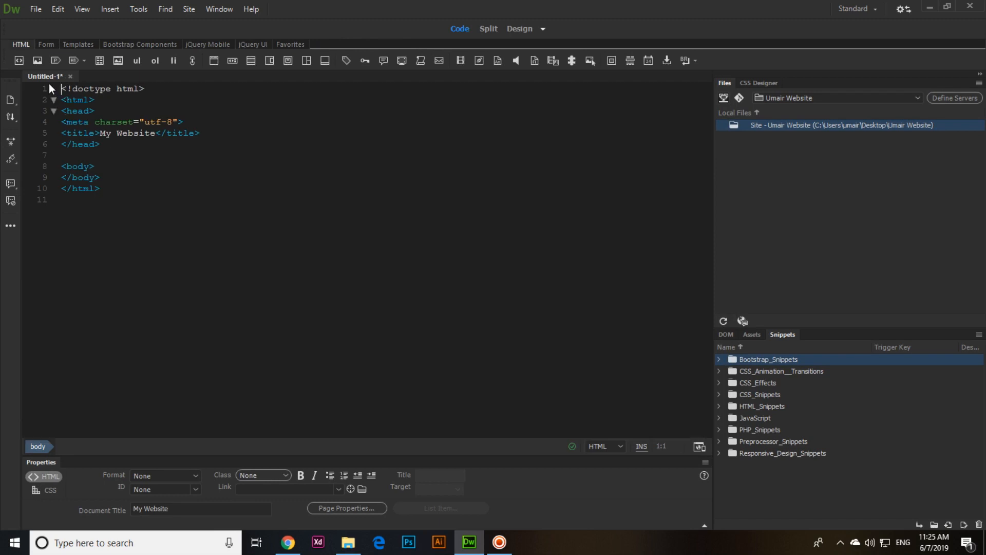
pyautogui.moveTo(68, 82)
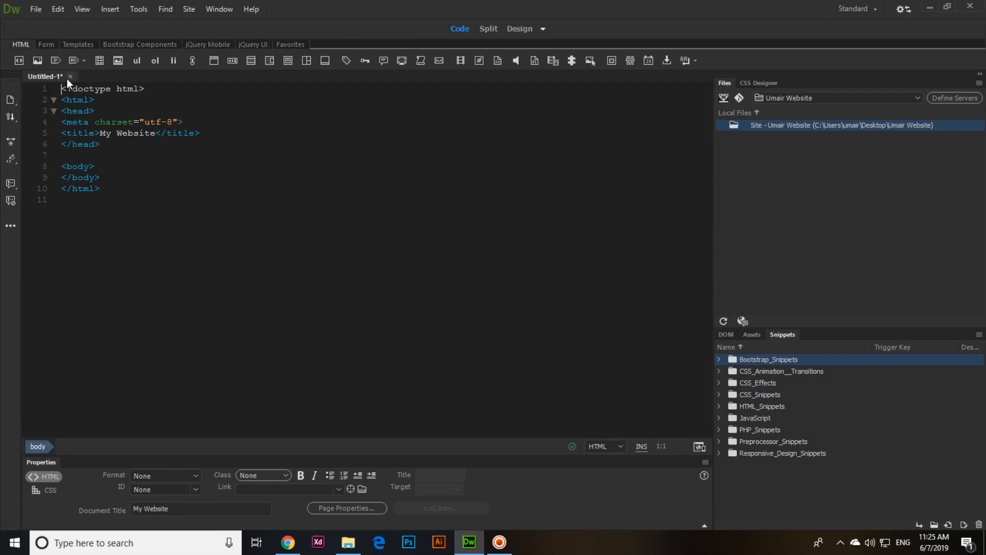
pyautogui.moveTo(24, 32)
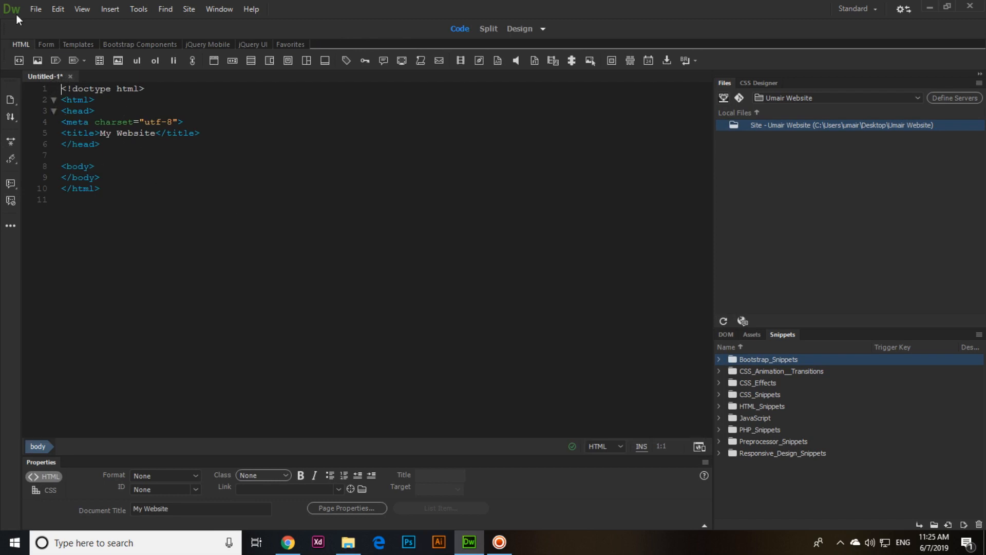
# - Save the page as index.html in the Umair Website site folder via Save As
pyautogui.click(37, 8)
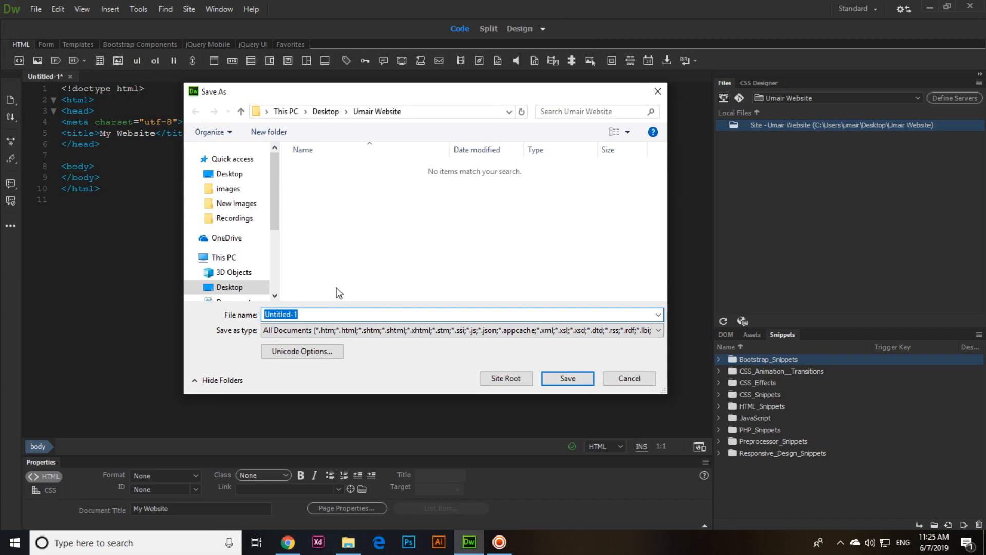
pyautogui.write('index')
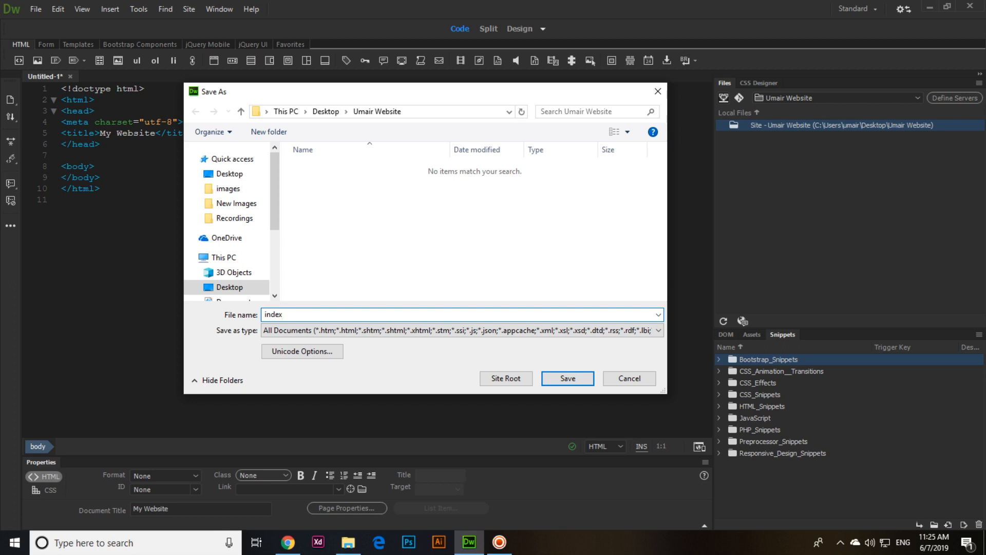
pyautogui.click(281, 314)
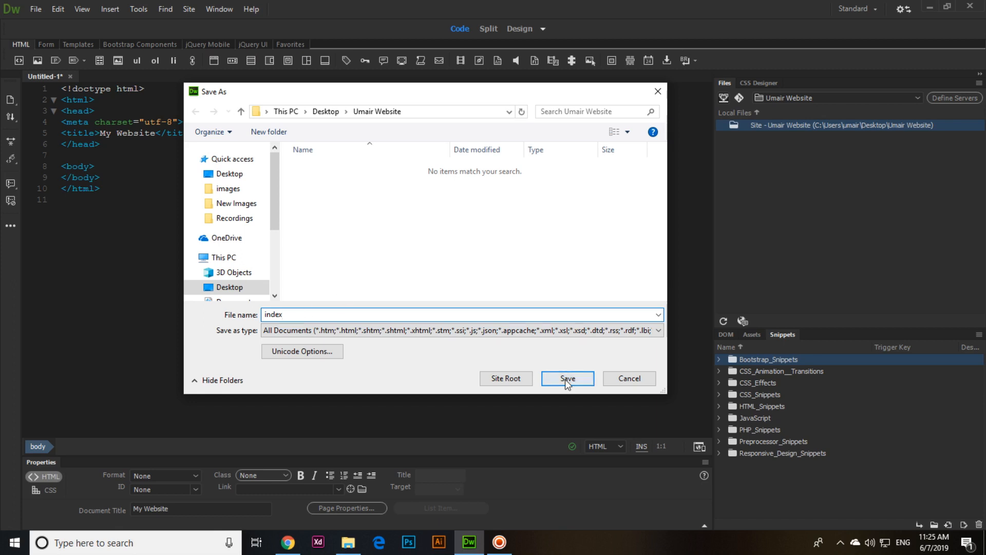
pyautogui.click(566, 377)
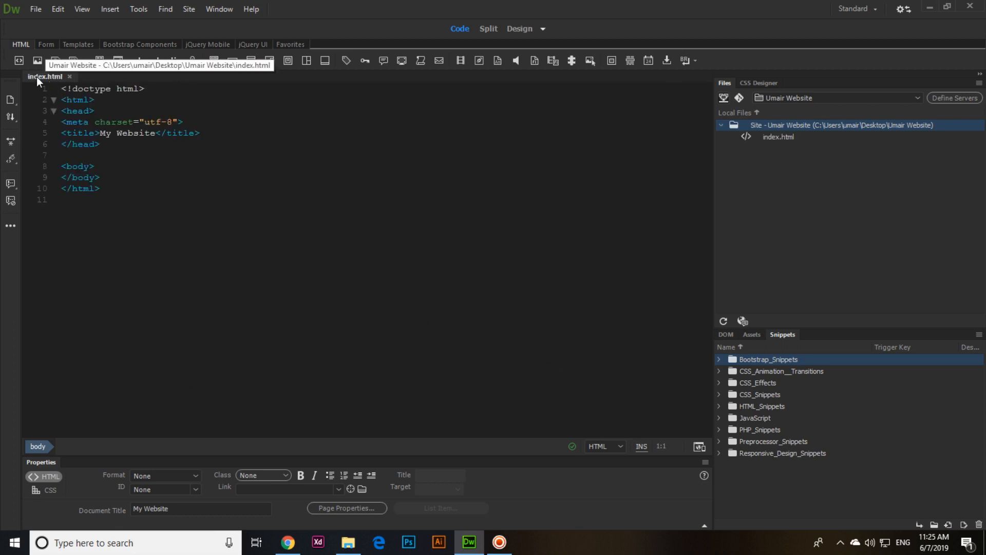
pyautogui.moveTo(56, 84)
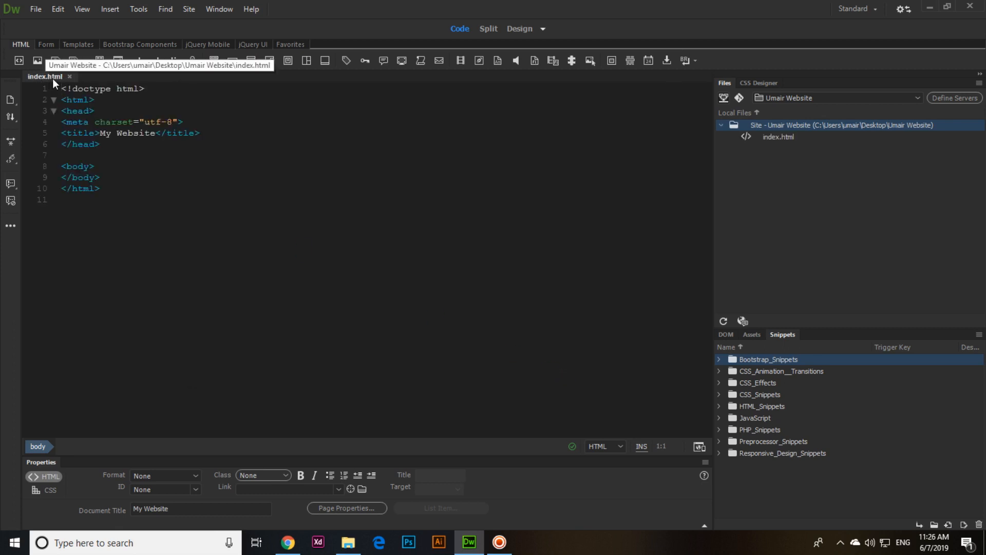
# - View the saved index file in the Umair Website folder in File Explorer
pyautogui.click(348, 542)
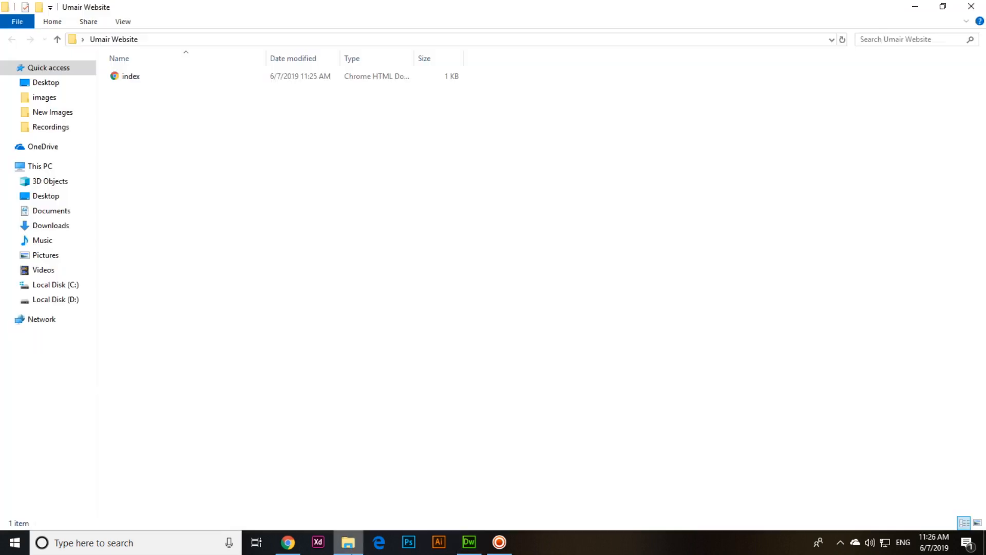
pyautogui.click(129, 76)
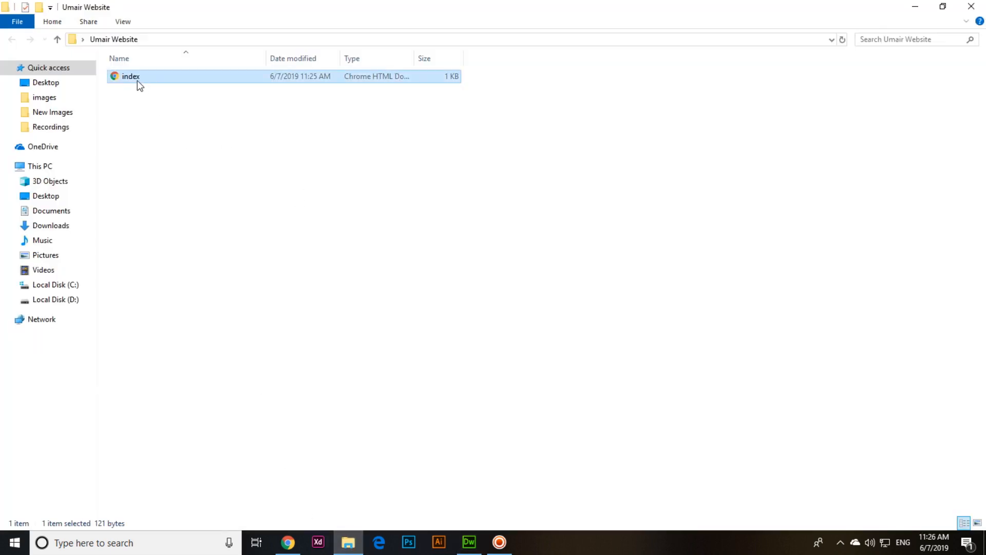
pyautogui.moveTo(380, 83)
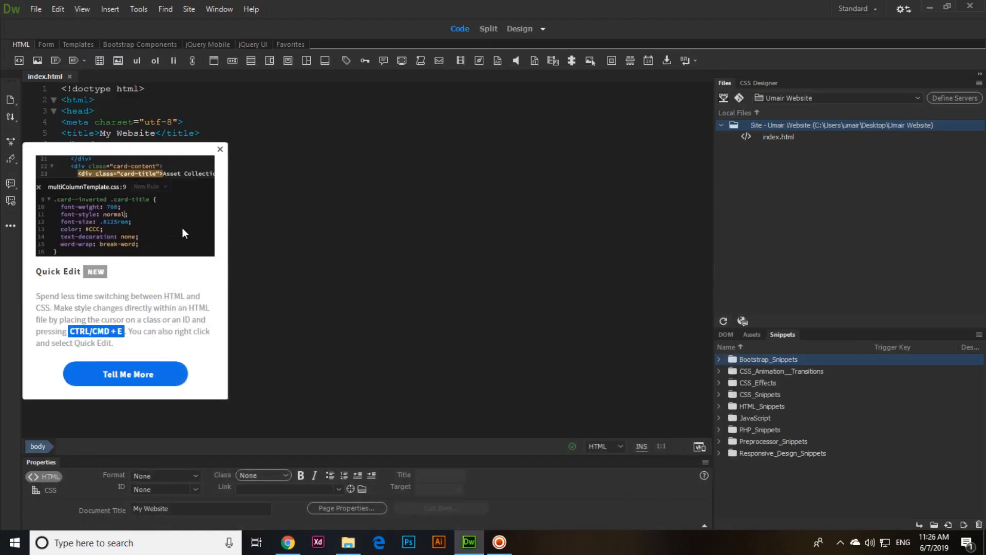
# - Dismiss the Quick Edit tip and create a new blank CSS document beside index.html
pyautogui.click(220, 149)
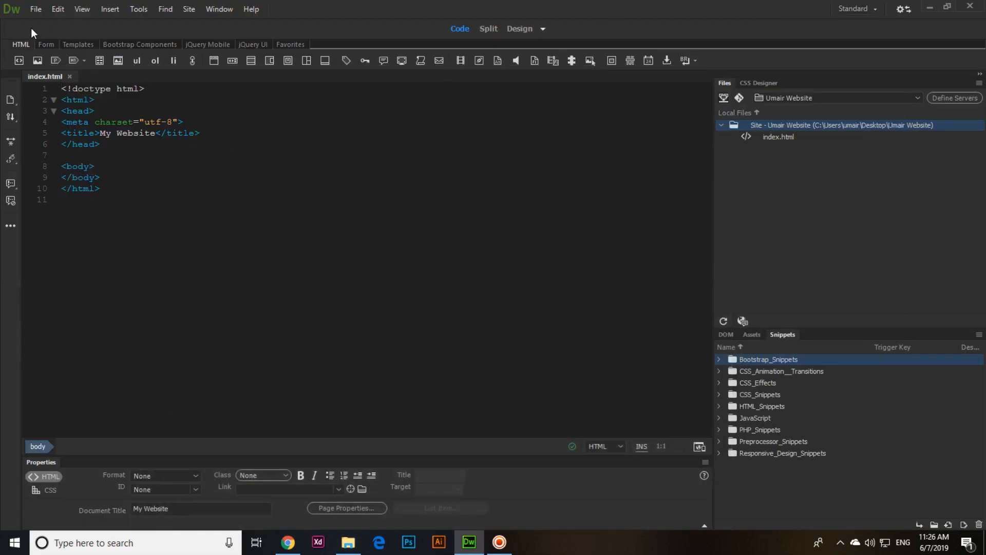
pyautogui.click(36, 9)
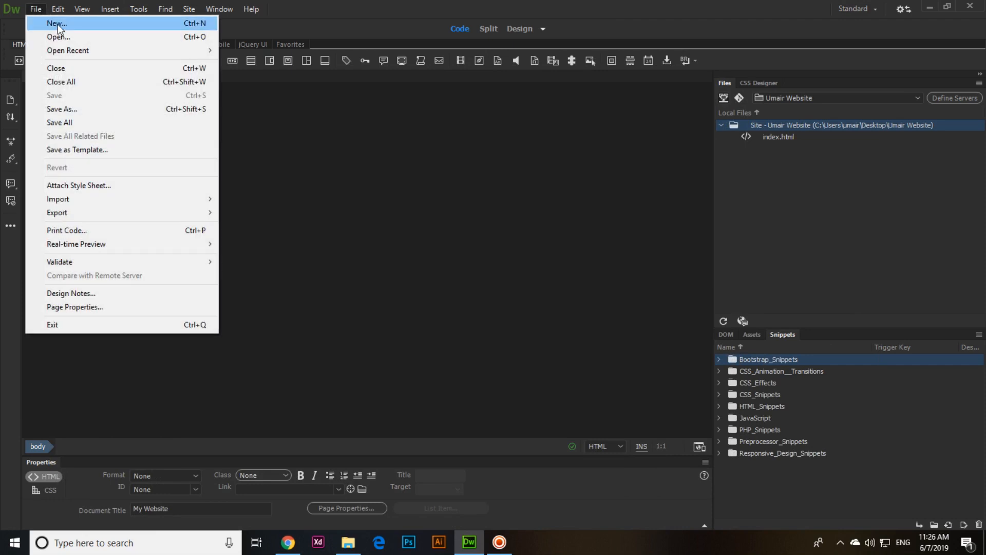
pyautogui.click(52, 23)
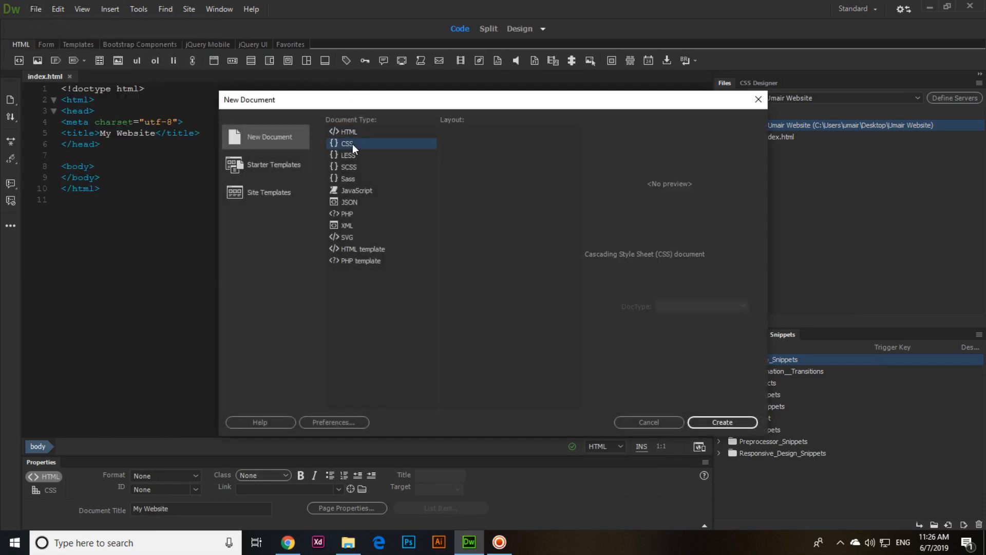
pyautogui.moveTo(377, 148)
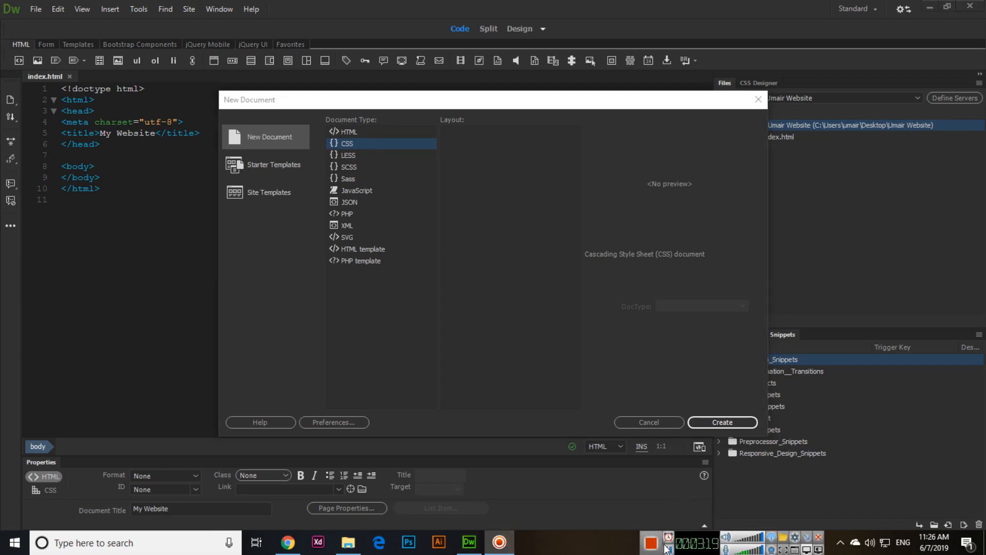
pyautogui.moveTo(326, 175)
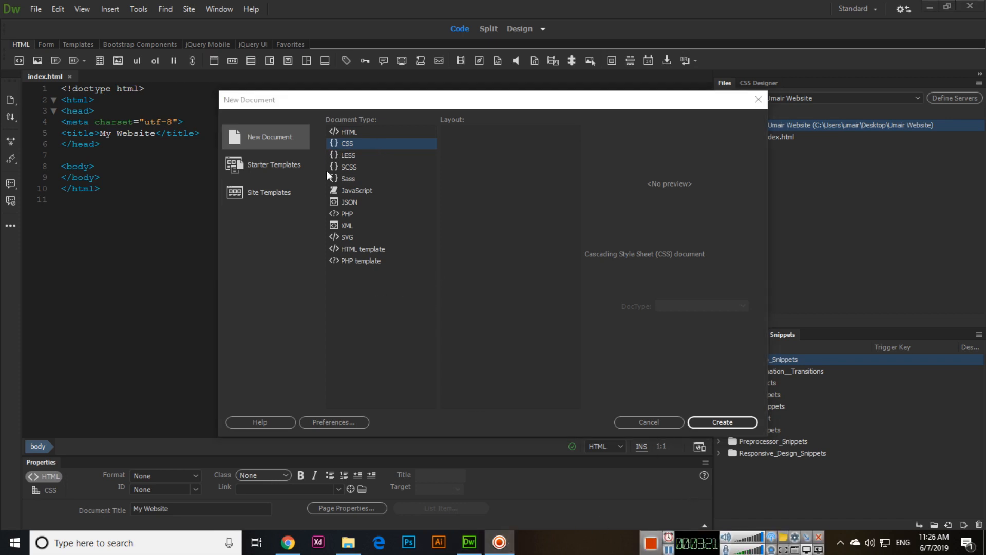
pyautogui.moveTo(659, 262)
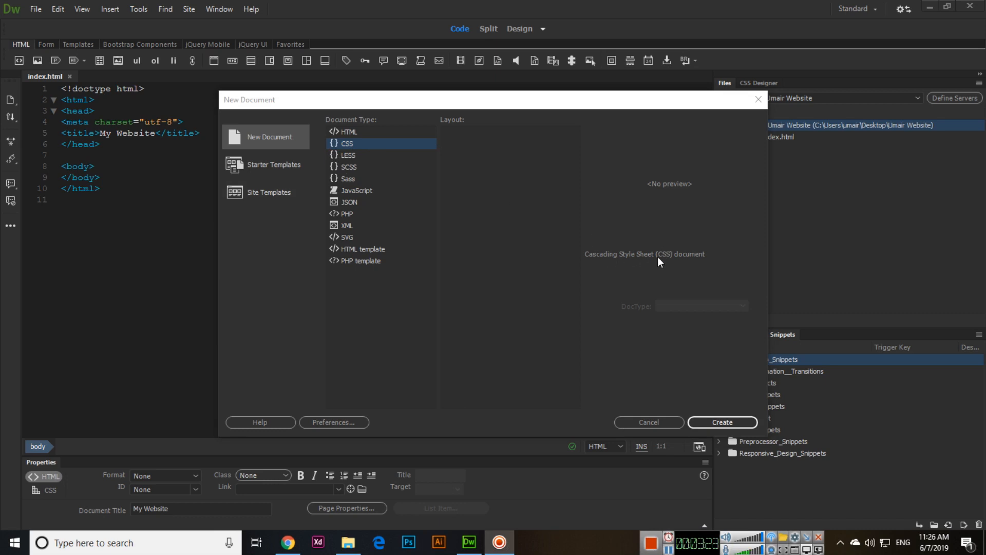
pyautogui.moveTo(675, 185)
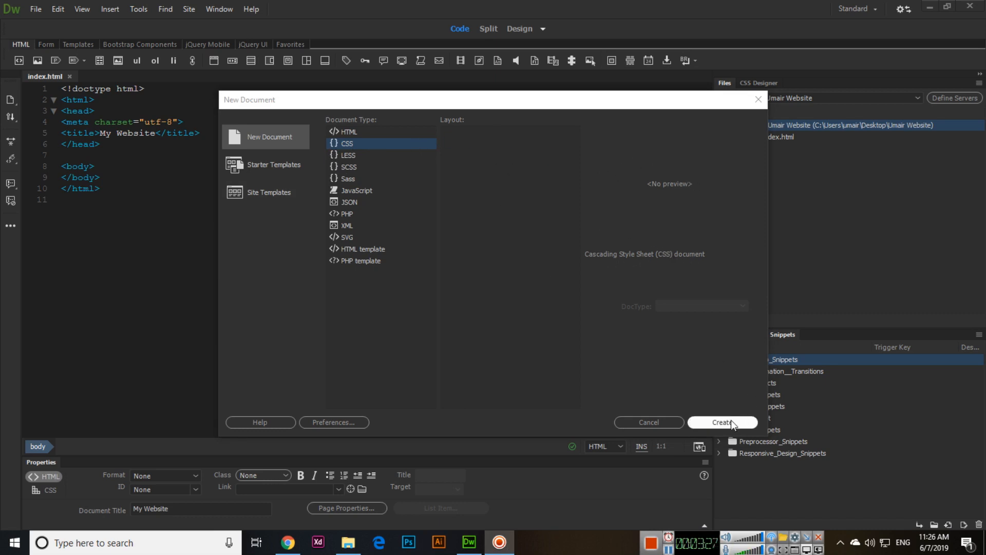
pyautogui.click(723, 422)
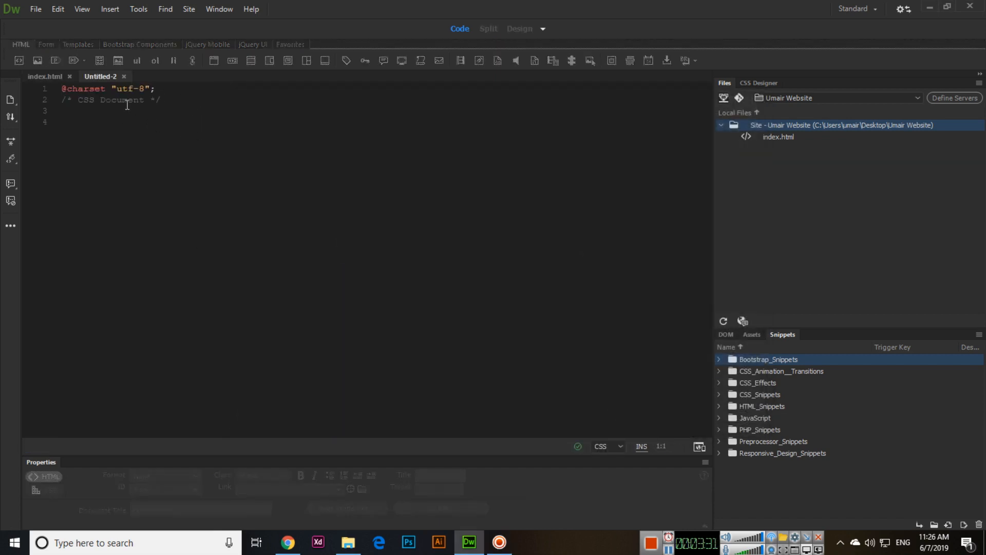
# - Save the stylesheet as style.css in the Umair Website site folder with Ctrl+S
pyautogui.press('ctrl+s')
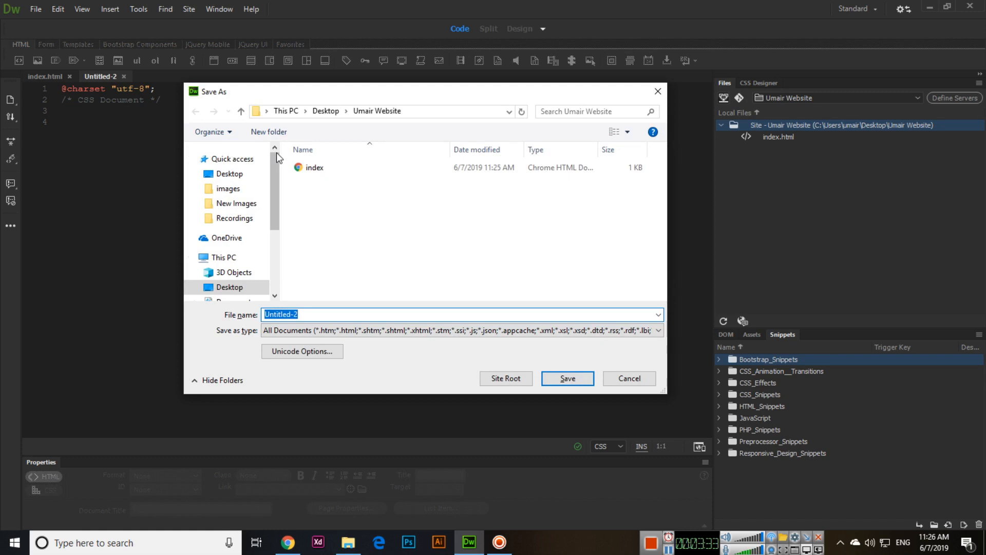
pyautogui.write('style')
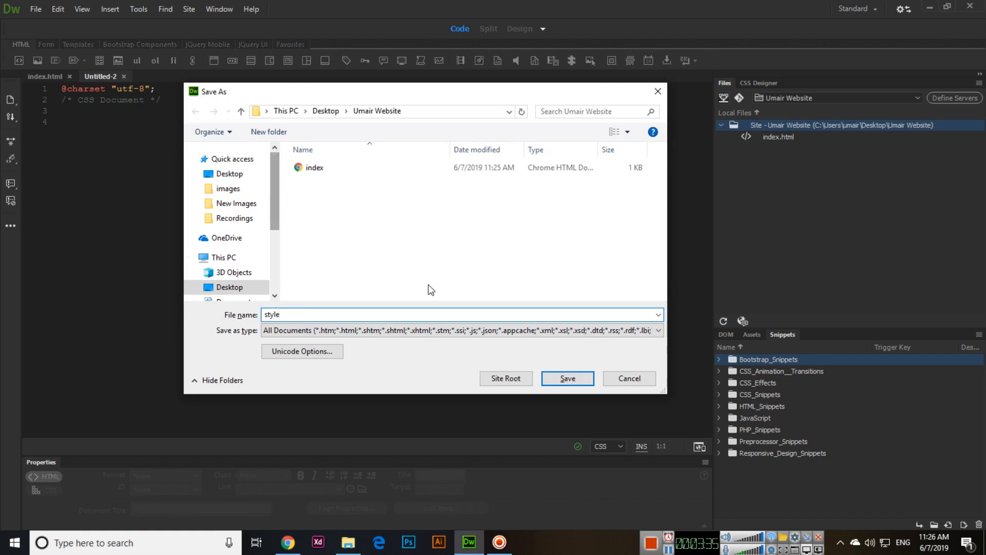
pyautogui.click(567, 378)
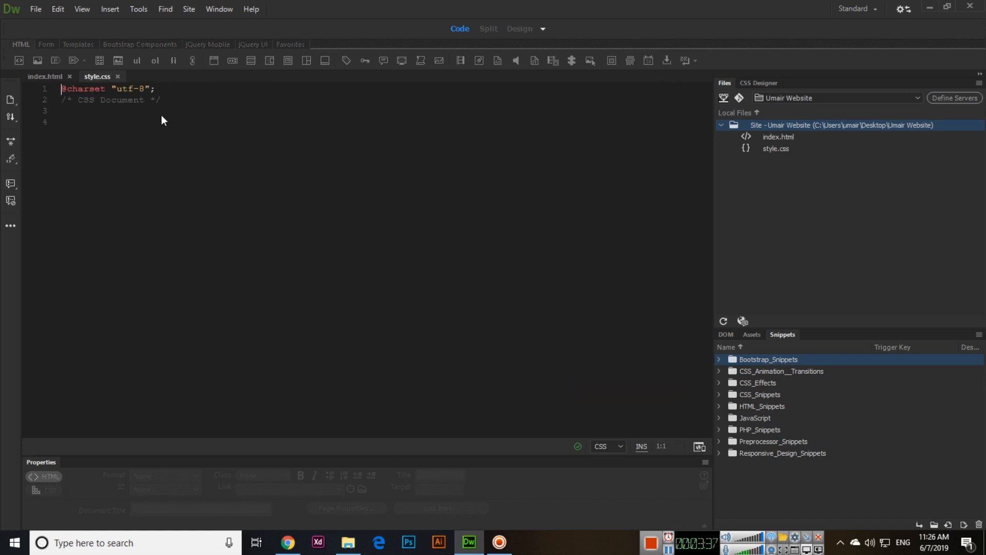
pyautogui.moveTo(106, 80)
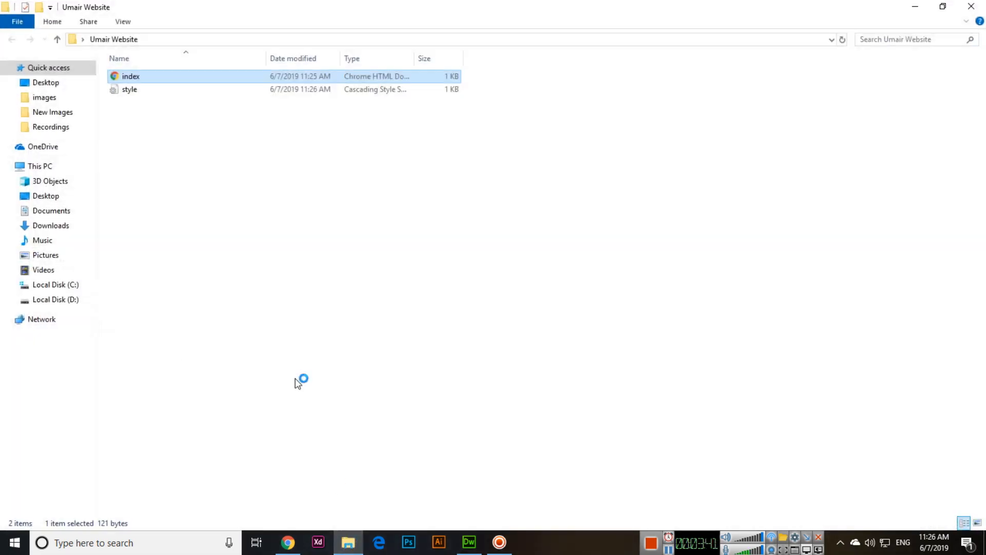
# - Select the new 1 KB style Cascading Style Sheet listed beneath index in the Umair Website folder
pyautogui.click(128, 90)
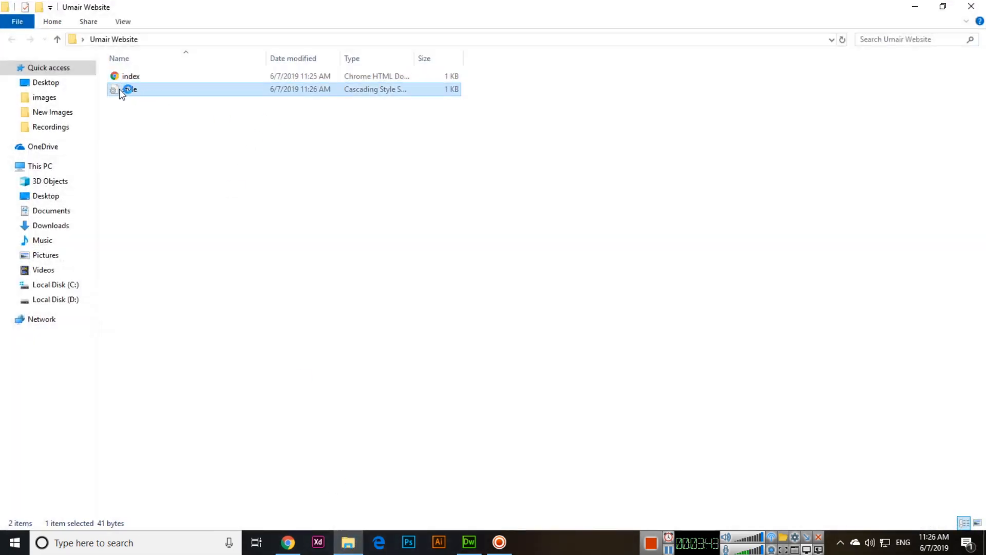
pyautogui.moveTo(121, 93)
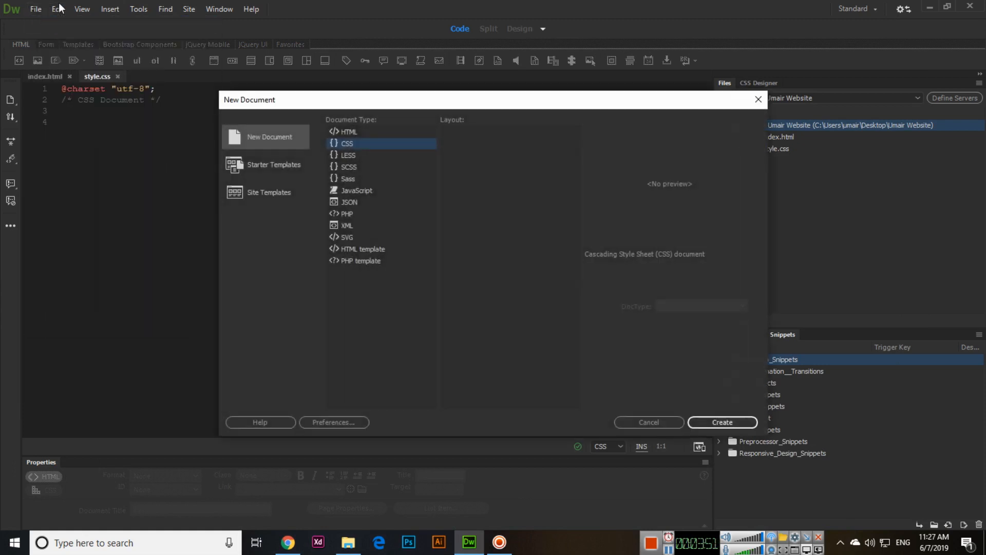
pyautogui.moveTo(357, 198)
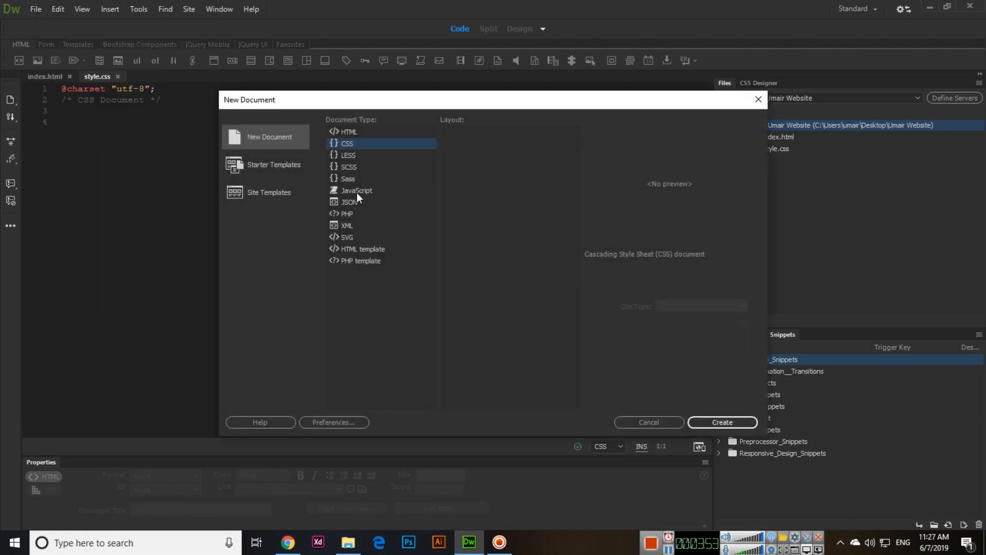
# - Create a blank JavaScript document and save it as custom.js in the Umair Website site folder
pyautogui.click(357, 190)
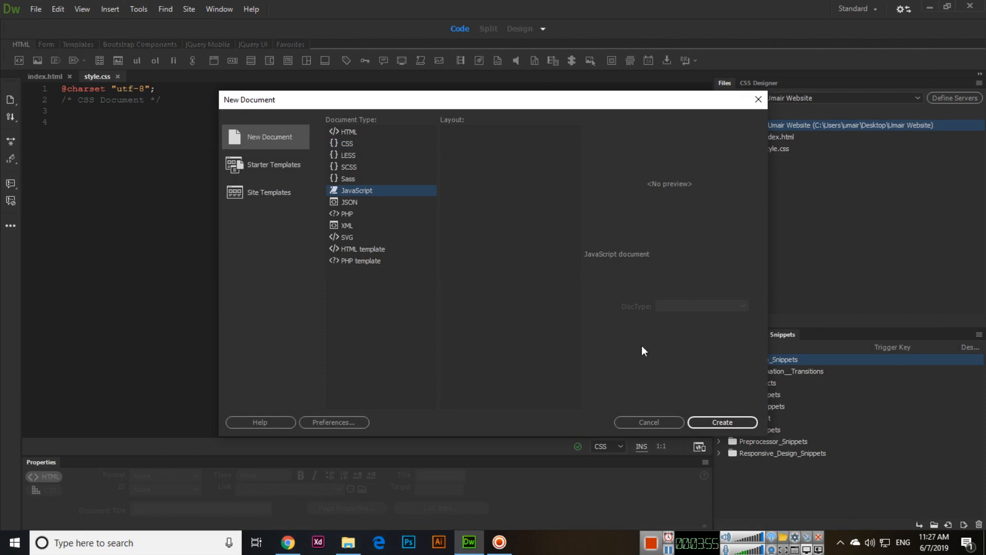
pyautogui.click(722, 422)
pyautogui.write('cus')
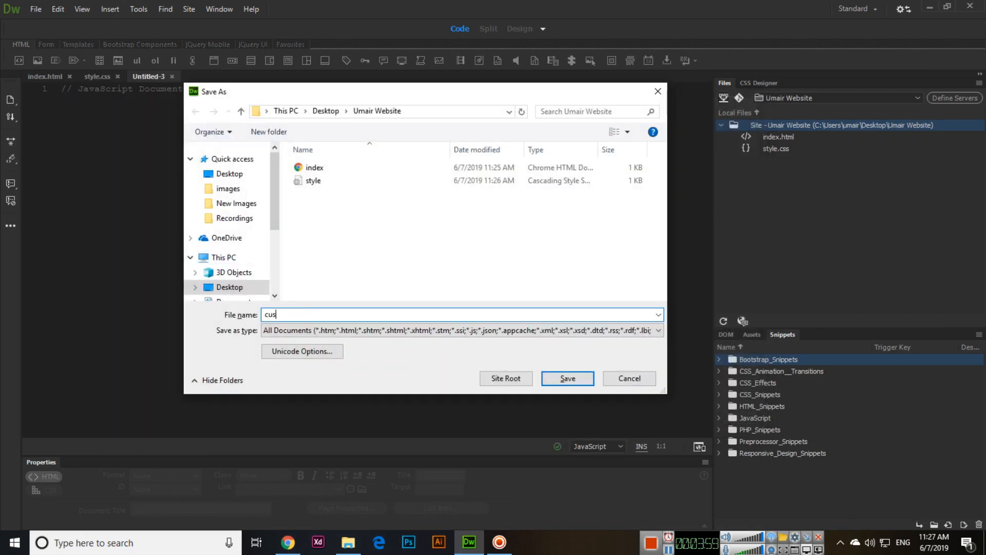
pyautogui.write('tom')
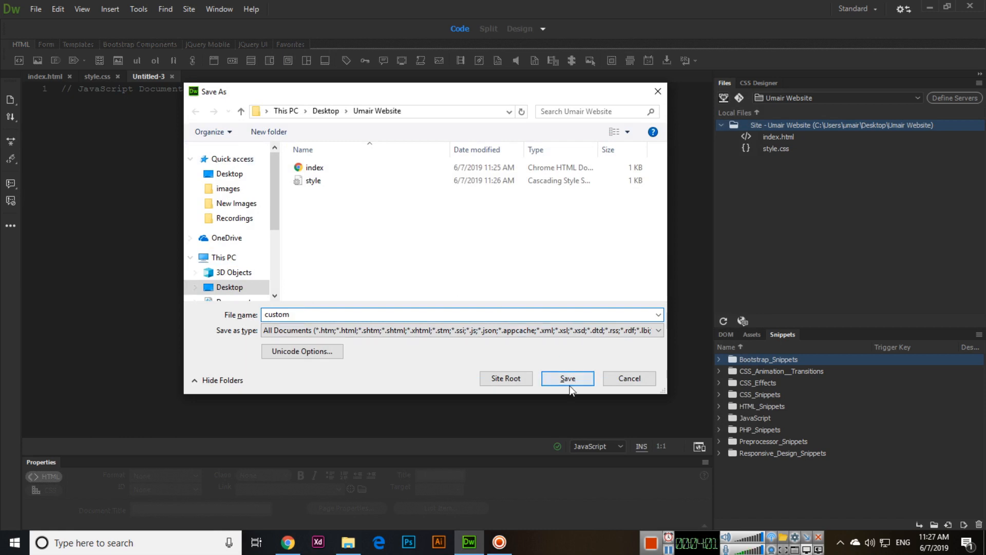
pyautogui.click(567, 378)
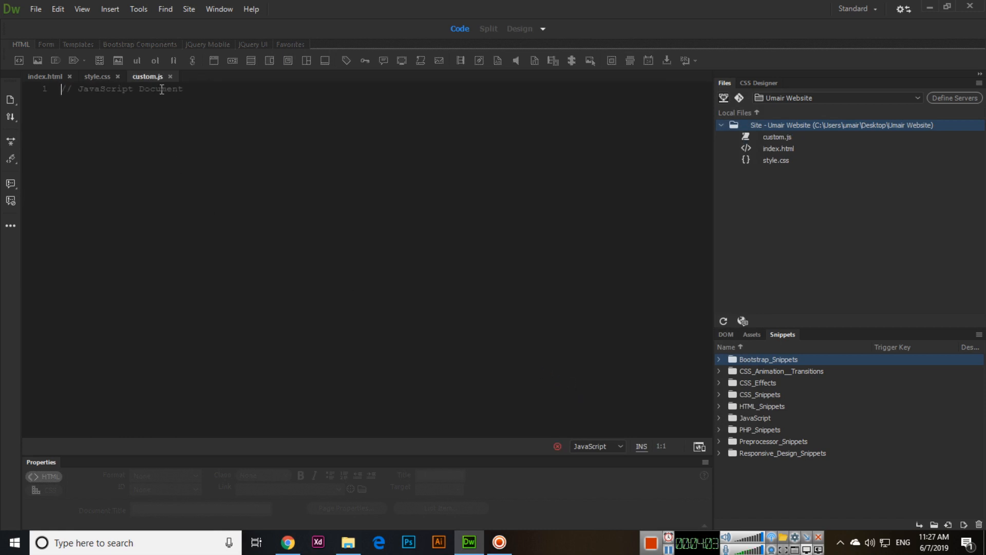
# - Check the custom JavaScript file in the Umair Website folder, then return to index.html in Dreamweaver
pyautogui.click(348, 542)
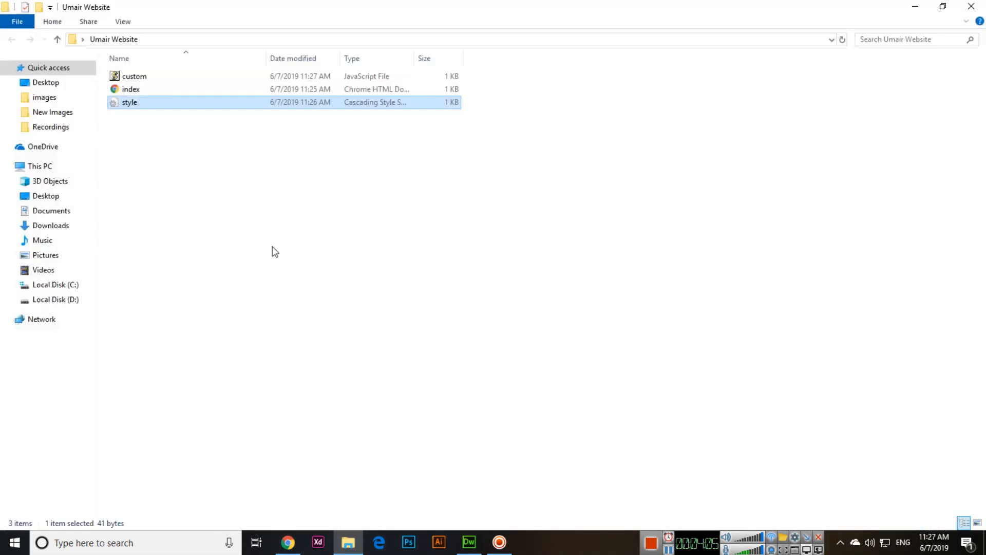
pyautogui.click(134, 76)
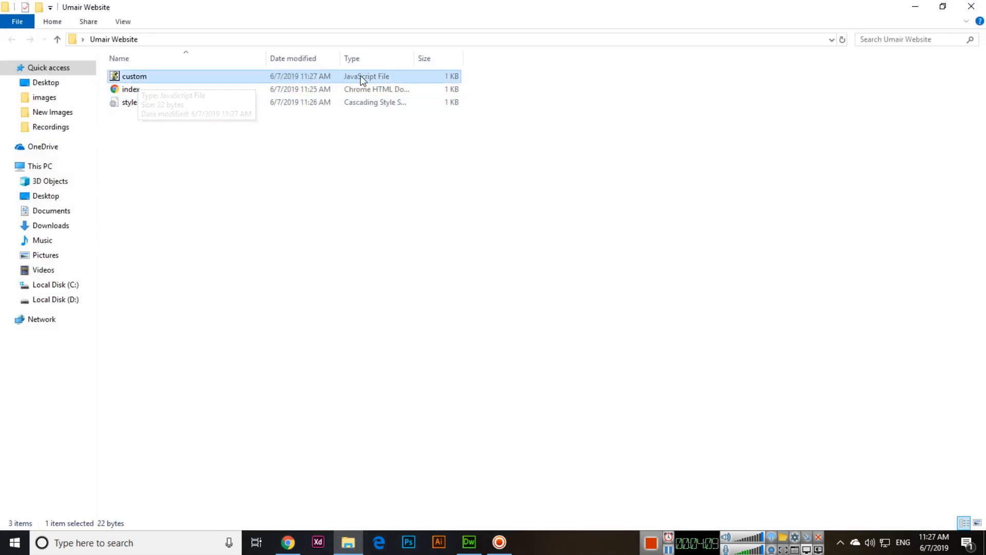
pyautogui.moveTo(472, 198)
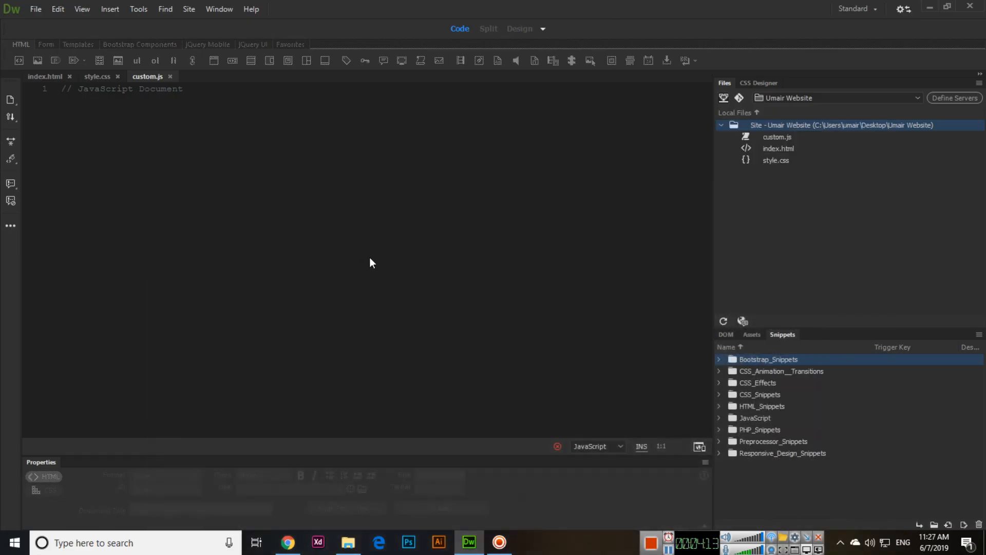
pyautogui.click(47, 76)
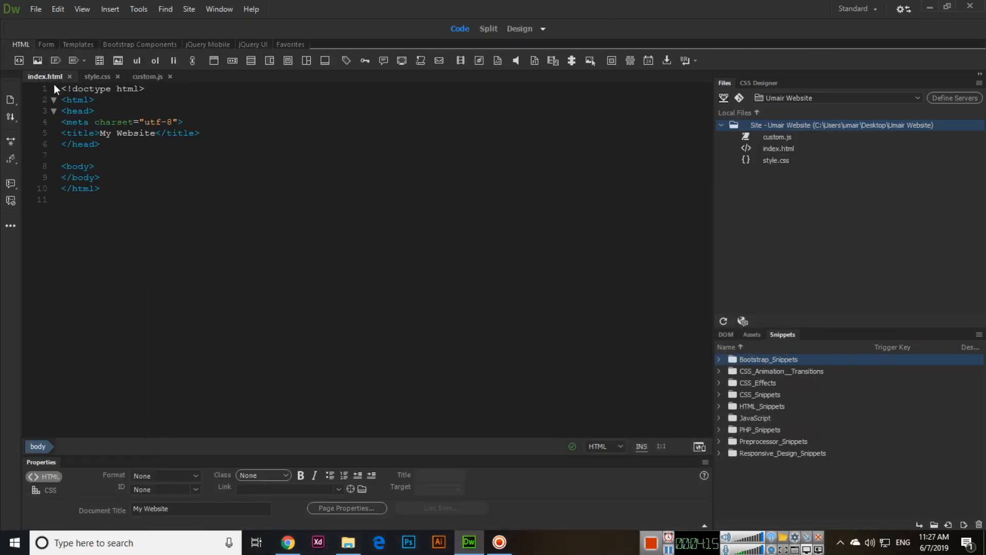